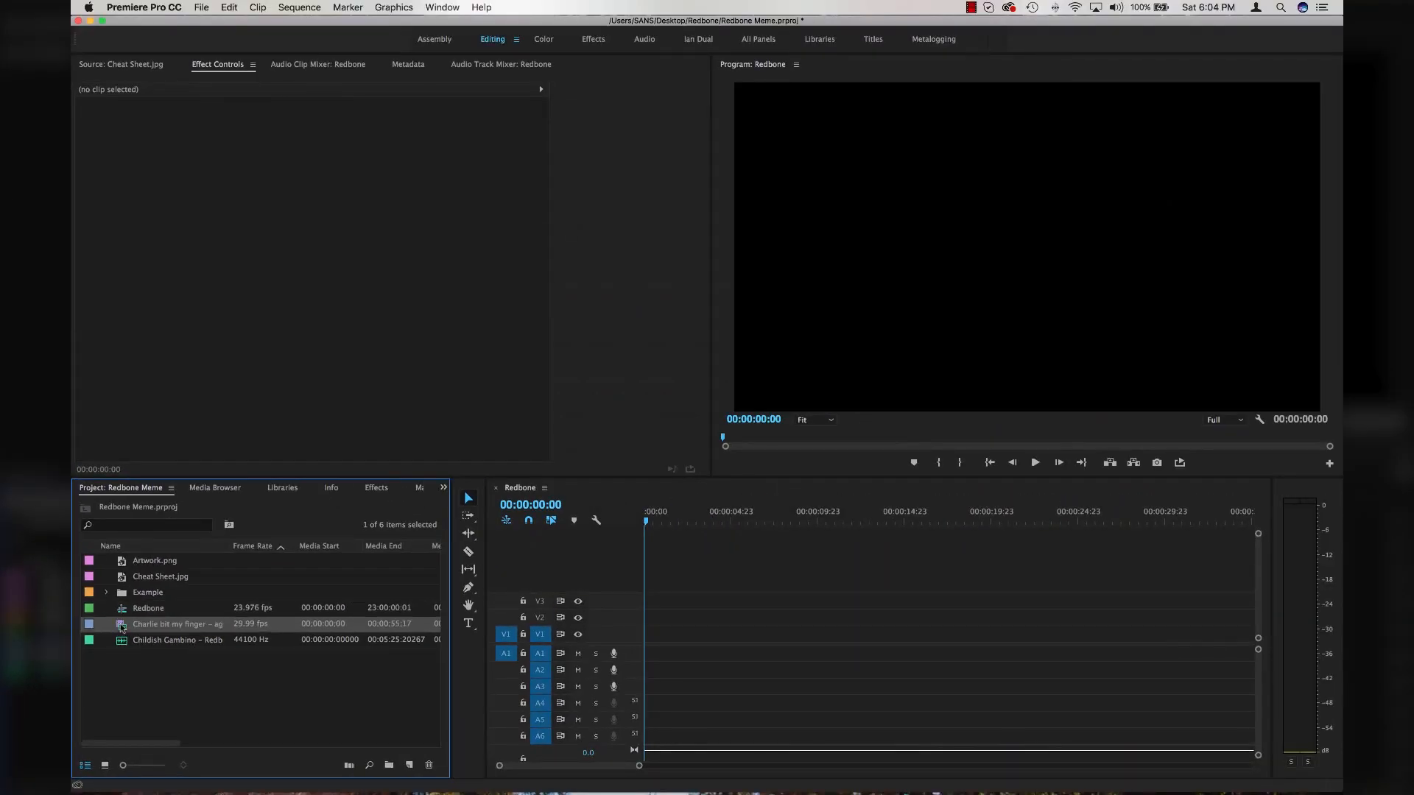
Step: Place the Charlie Bit My Finger clip on the Redbone timeline and unlink its audio from video (Ctrl+L)
double_click(177, 624)
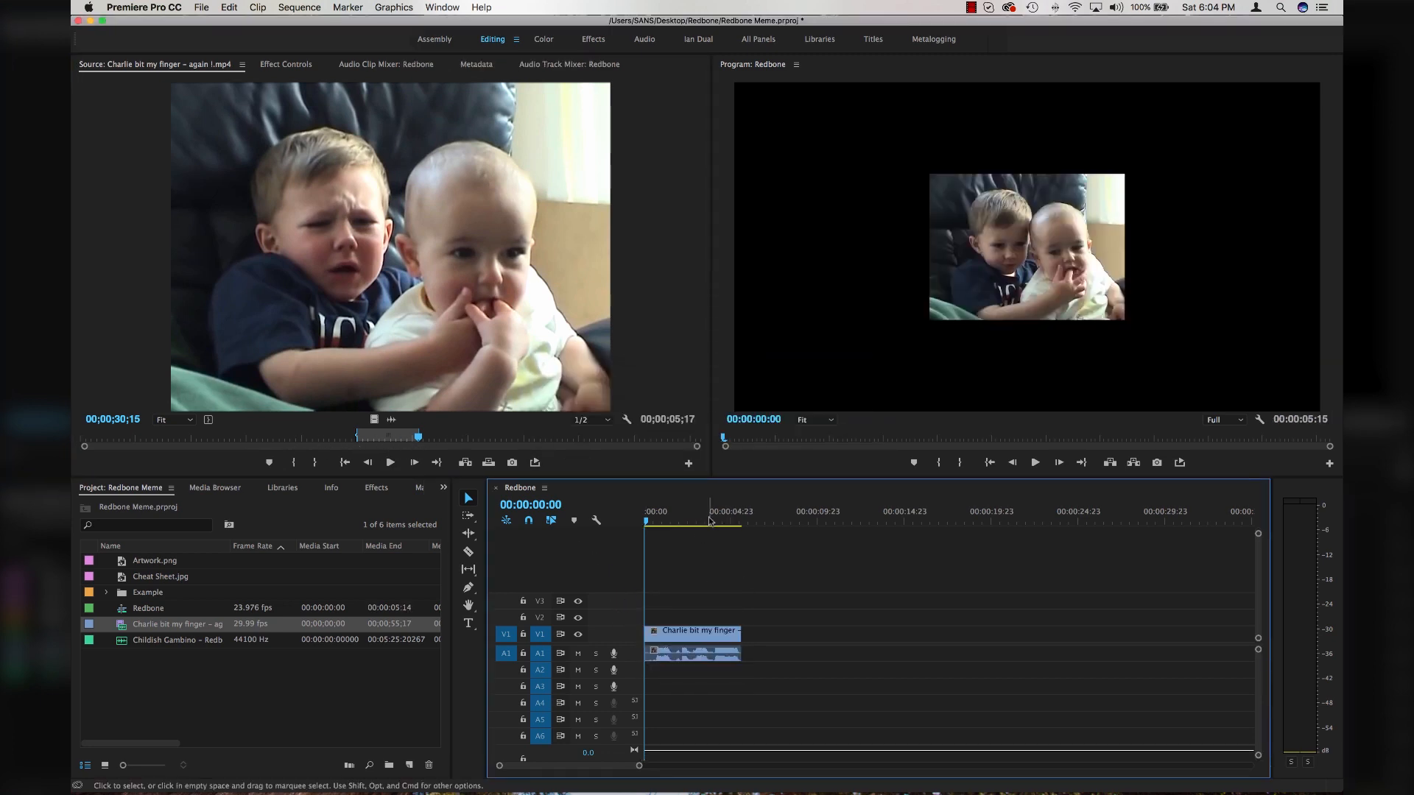
click(728, 522)
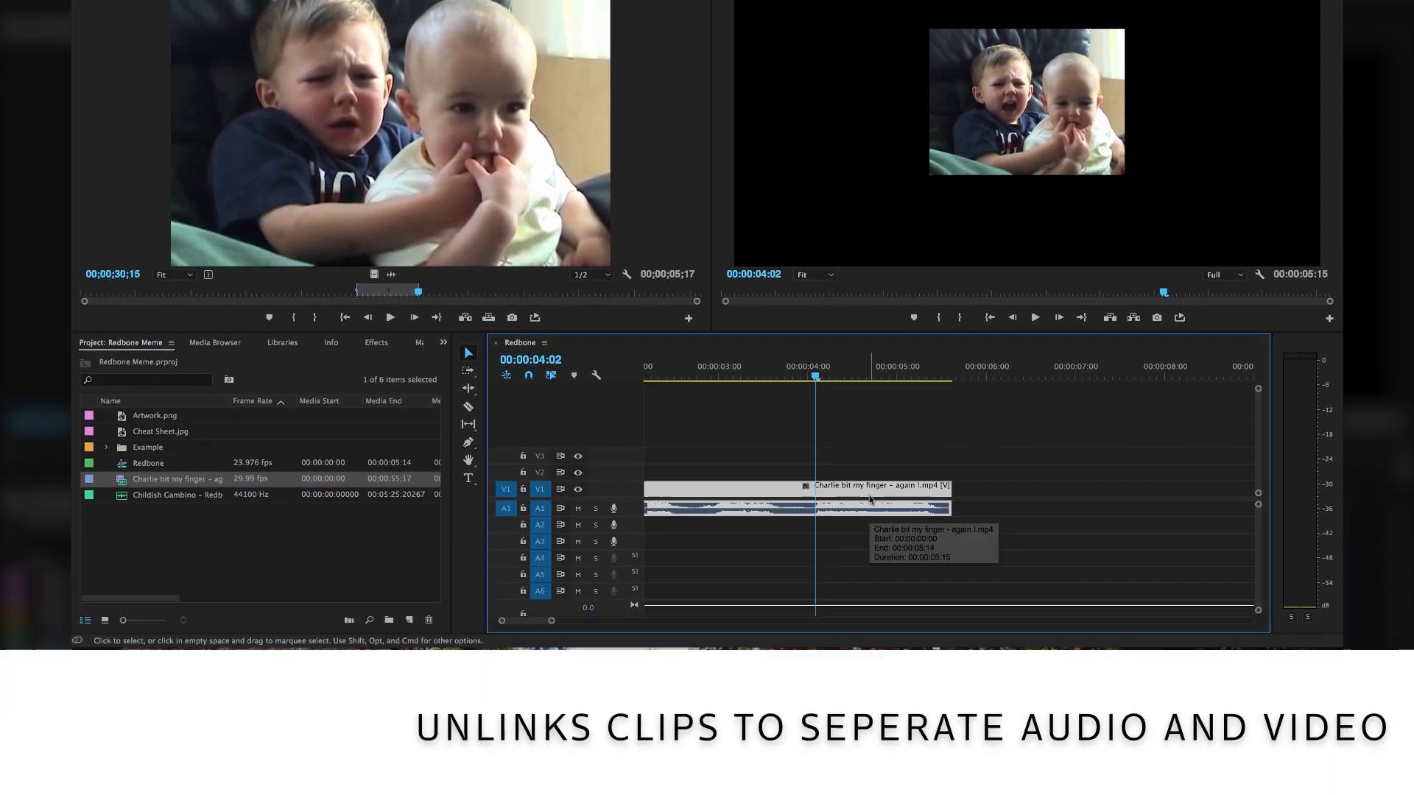
key(ctrl+l)
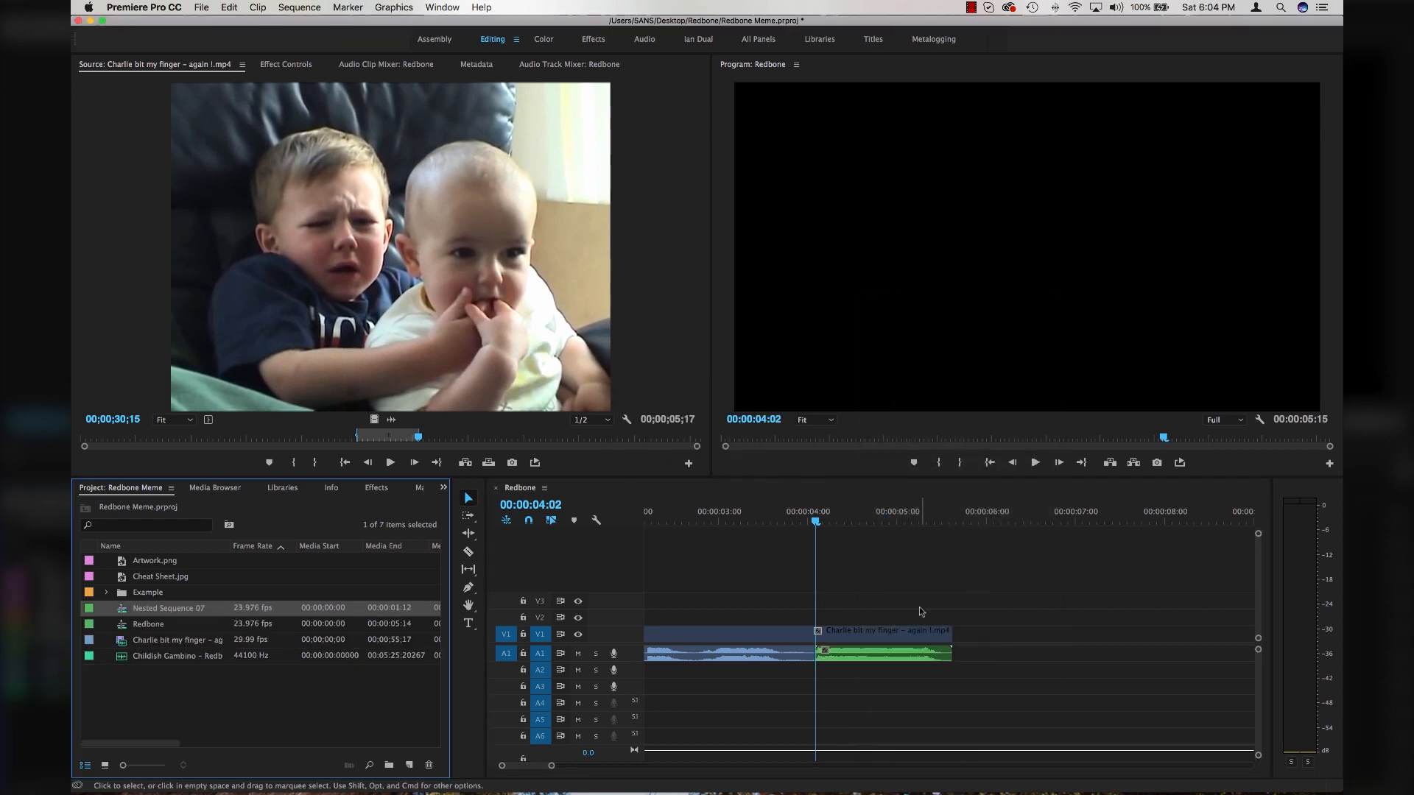
Step: Apply Pitch Shifter to the nested Charlie audio and enable 'Use appropriate default settings'
click(371, 488)
text(pitch shift)
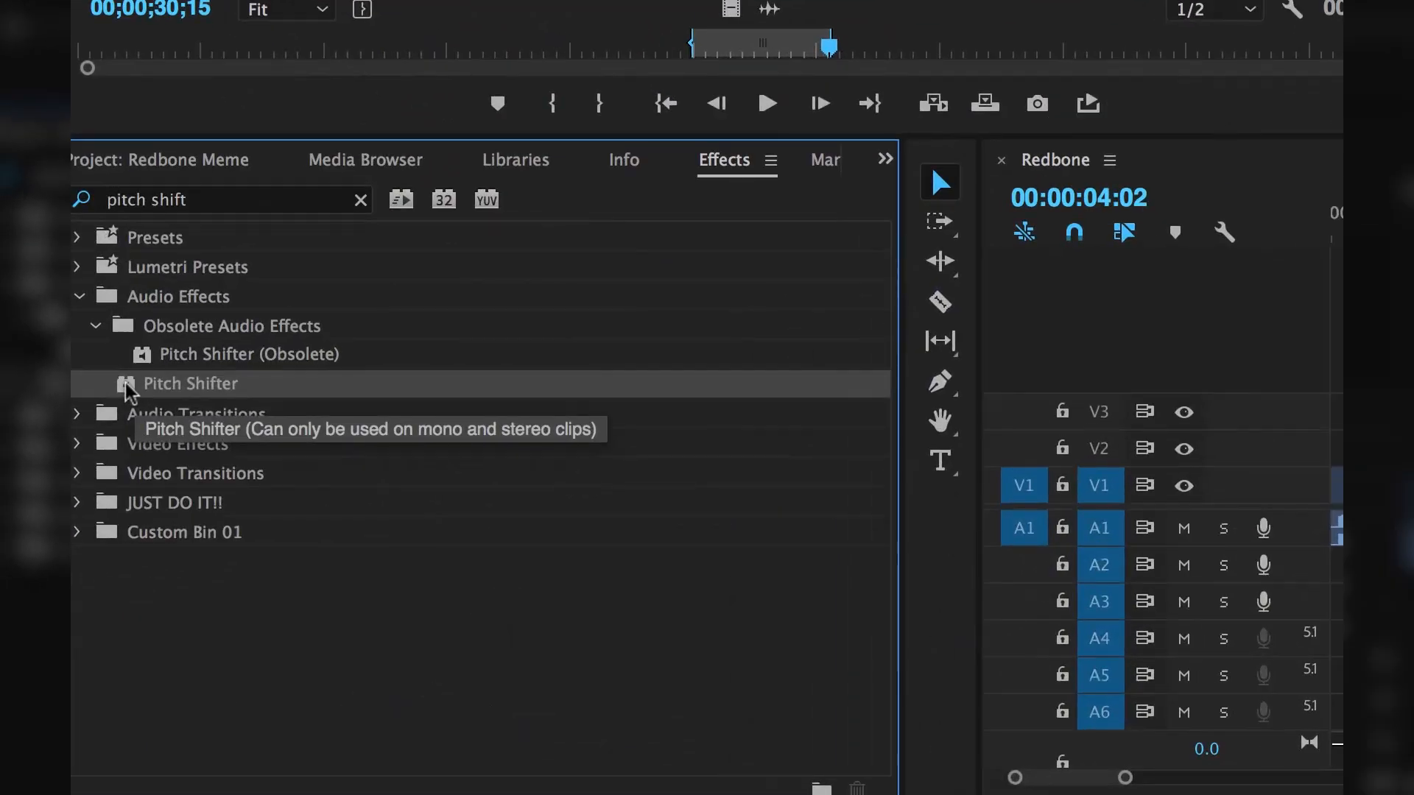
mouse_move(210, 389)
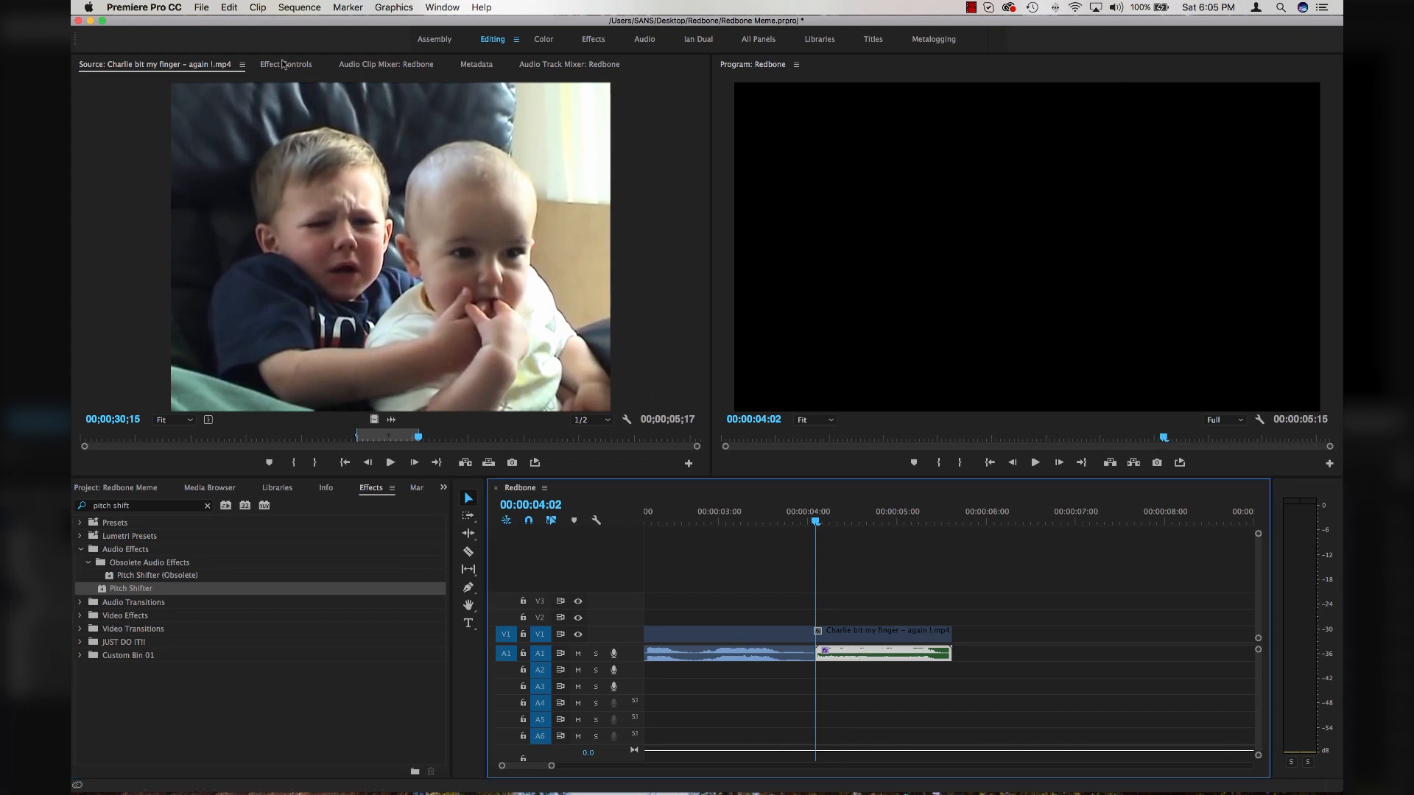
click(354, 174)
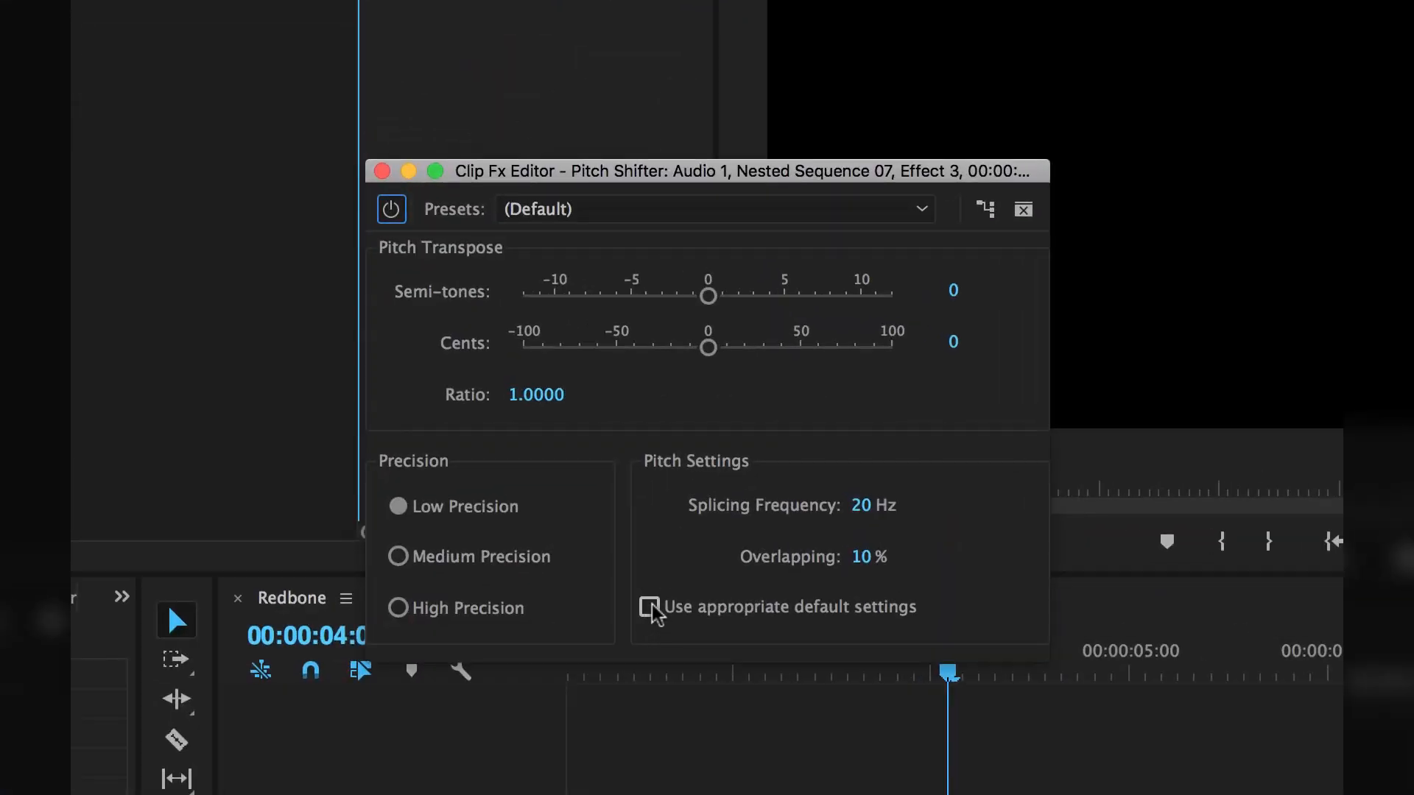
click(648, 607)
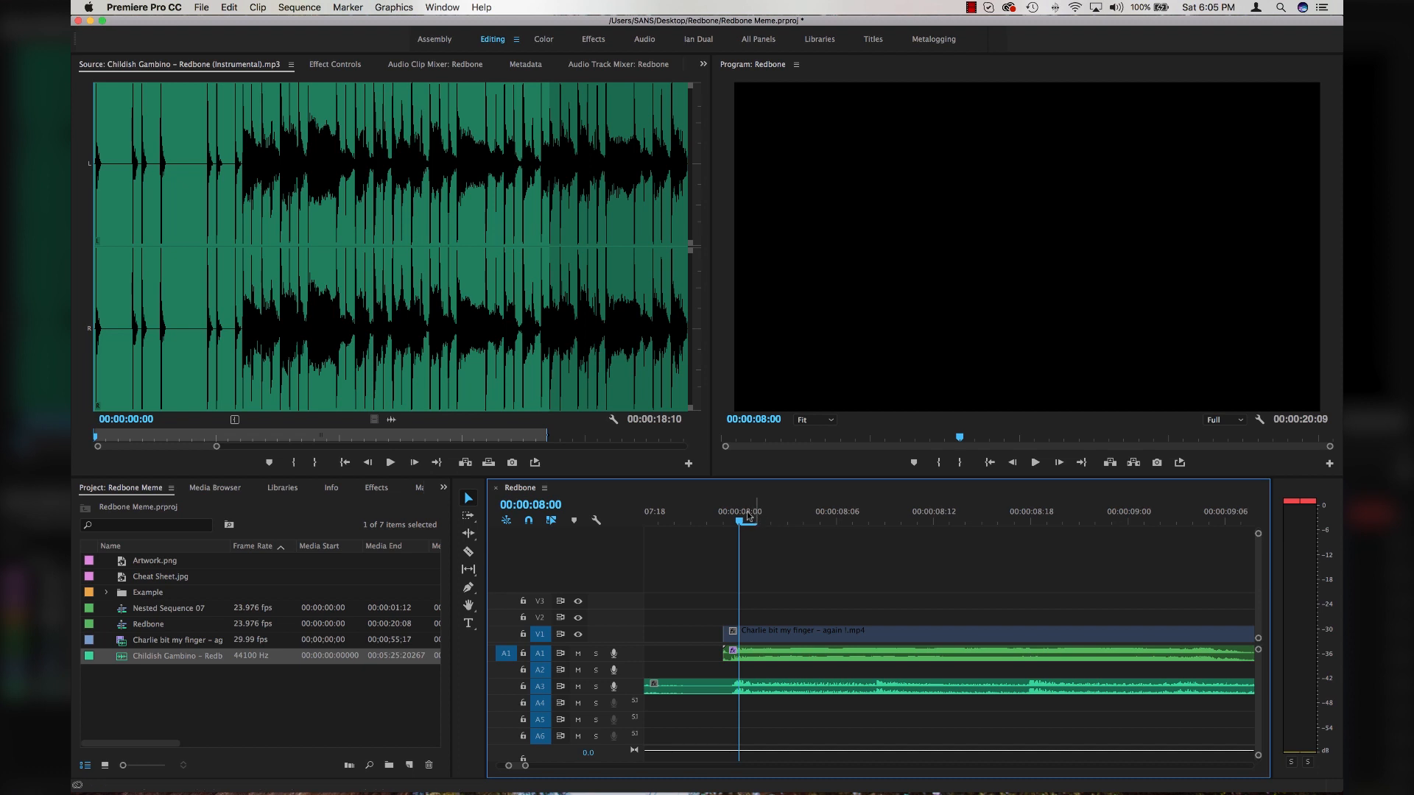
Step: Switch the time ruler to Show Audio Time Units and zoom the sequence view back out
right_click(748, 516)
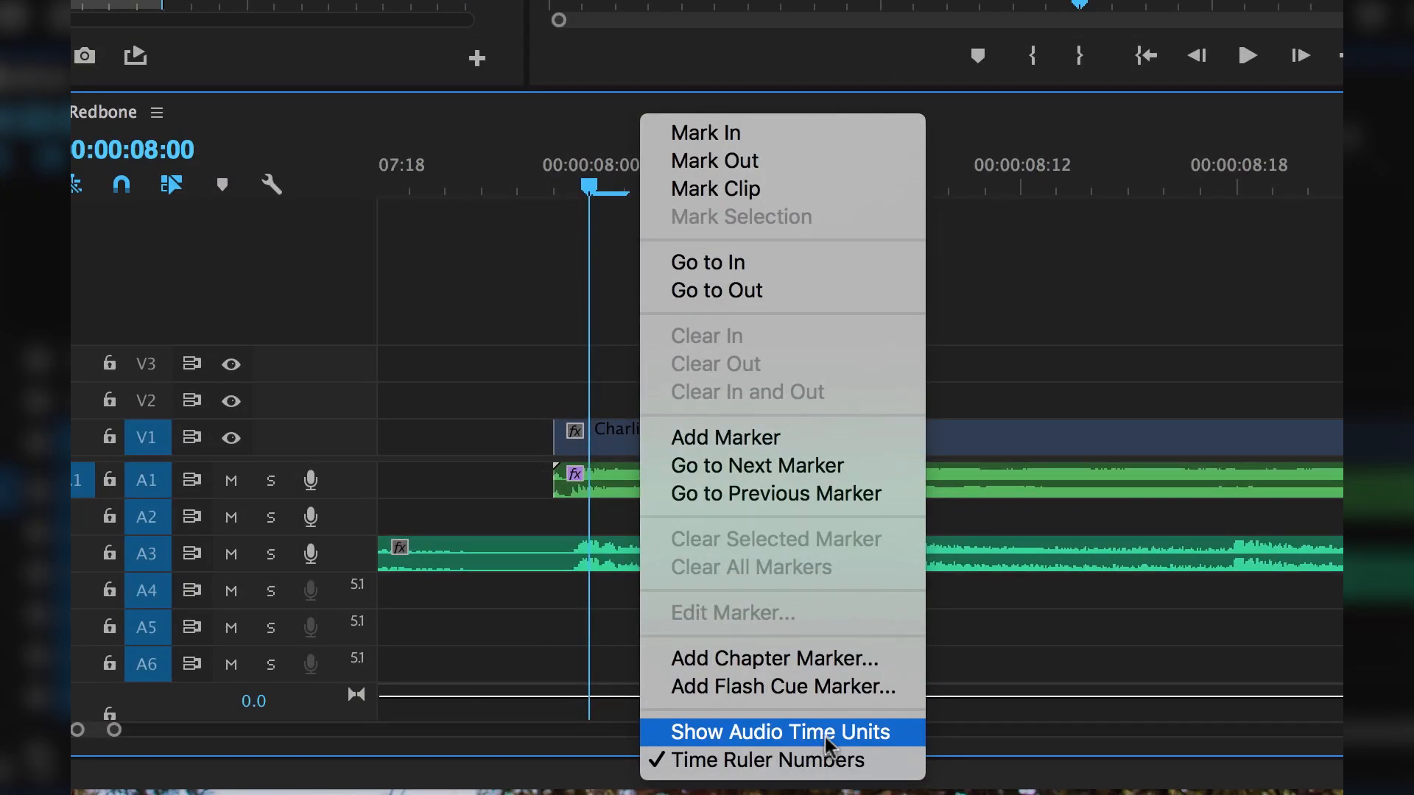
click(783, 732)
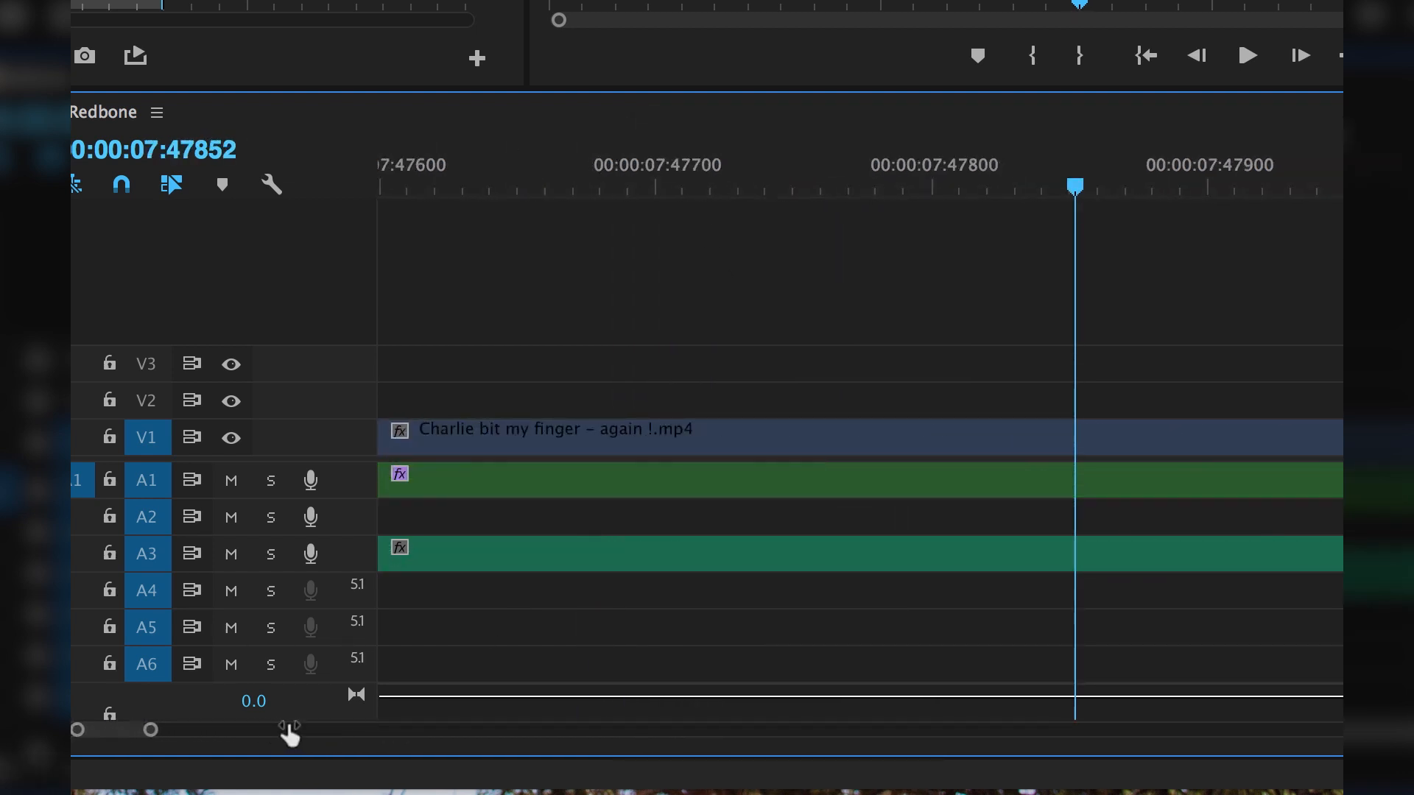
drag(150, 729, 252, 729)
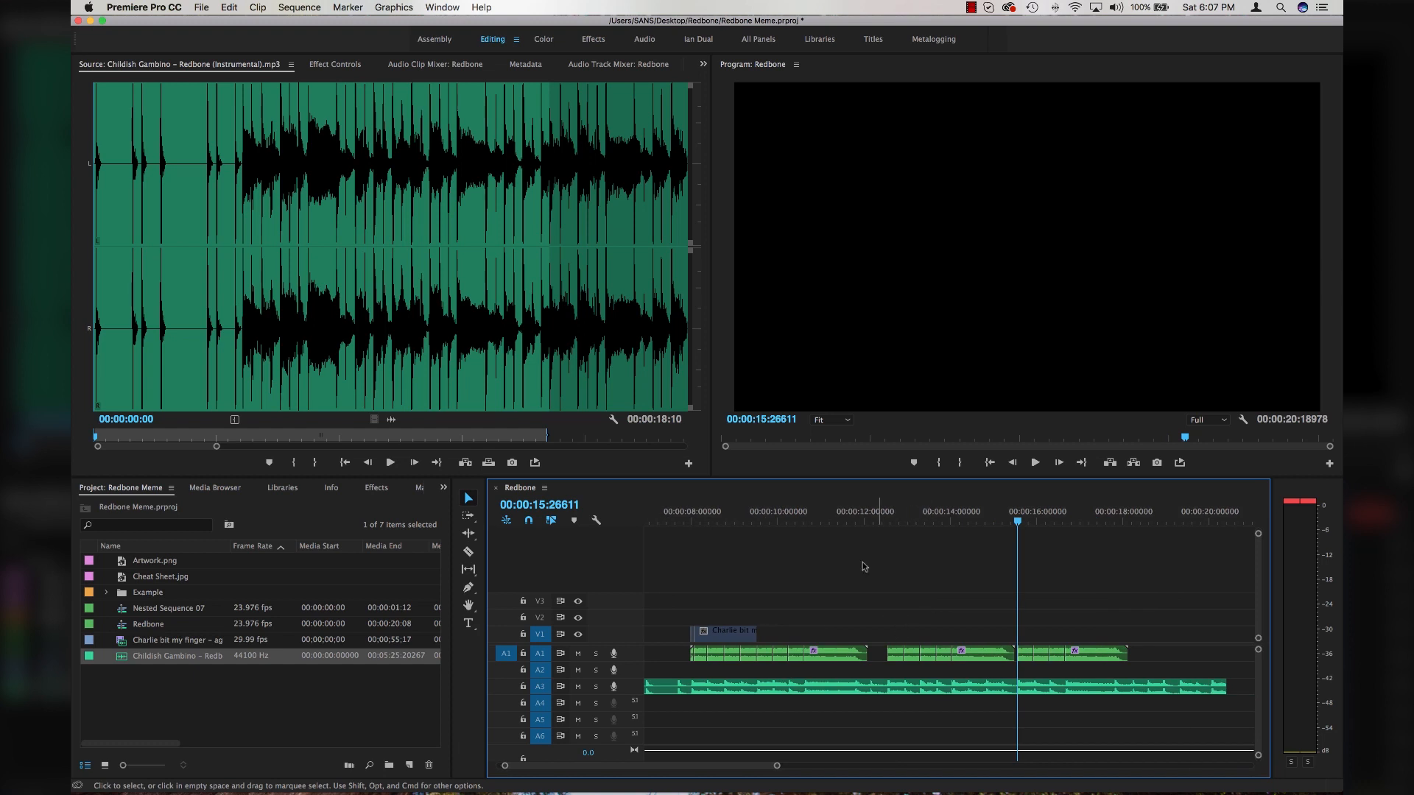
mouse_move(795, 697)
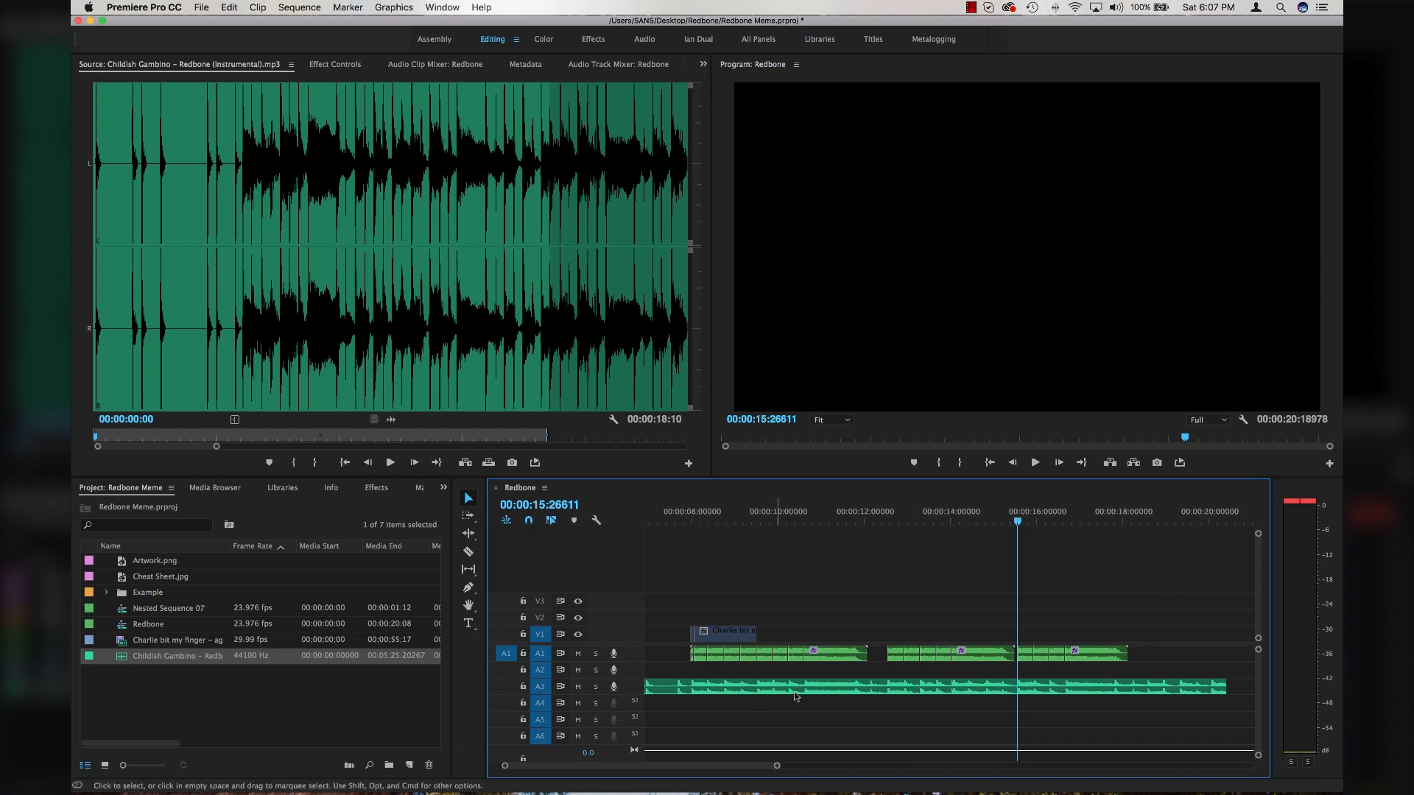
mouse_move(178, 621)
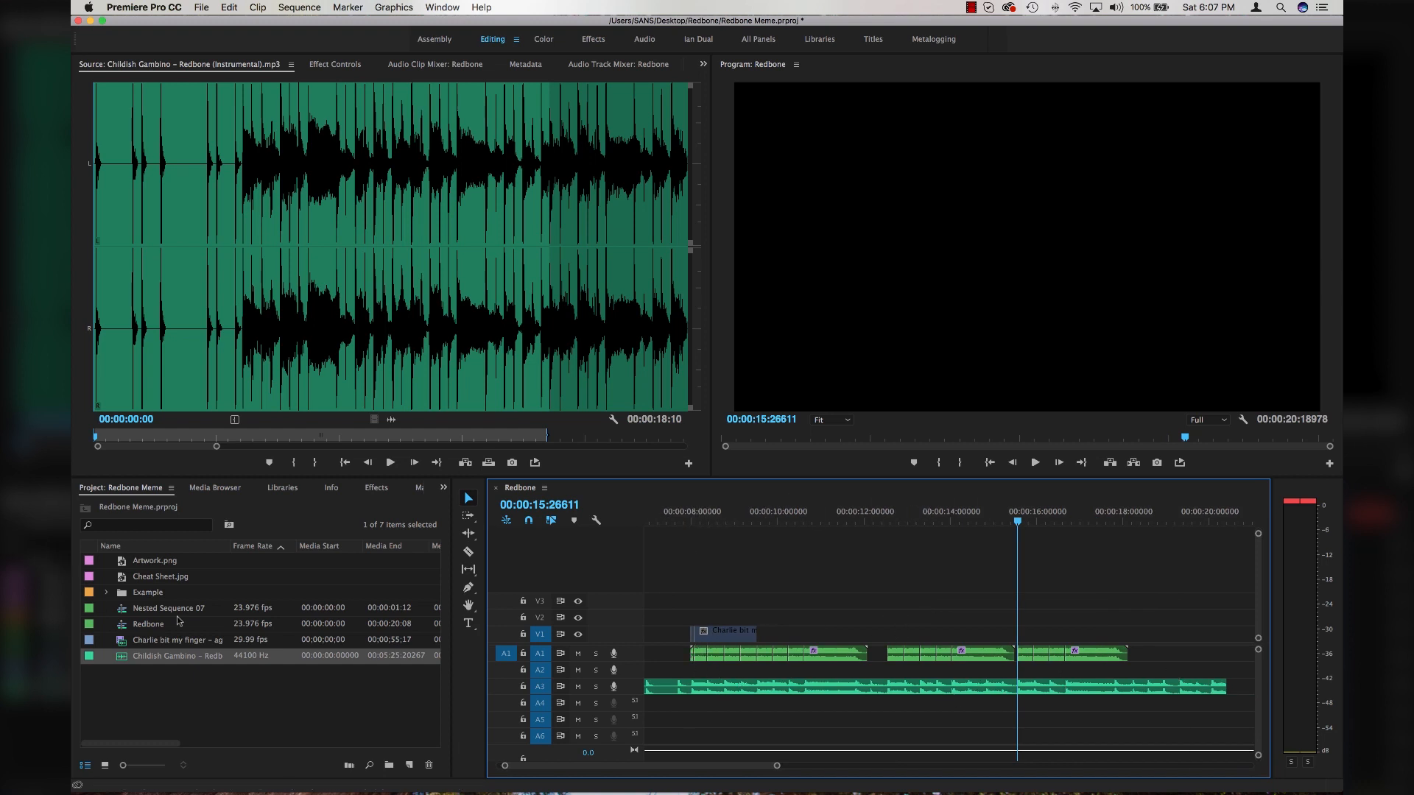
Step: Preview Cheat Sheet.jpg in the Source monitor to see the melody's semitone steps
double_click(161, 577)
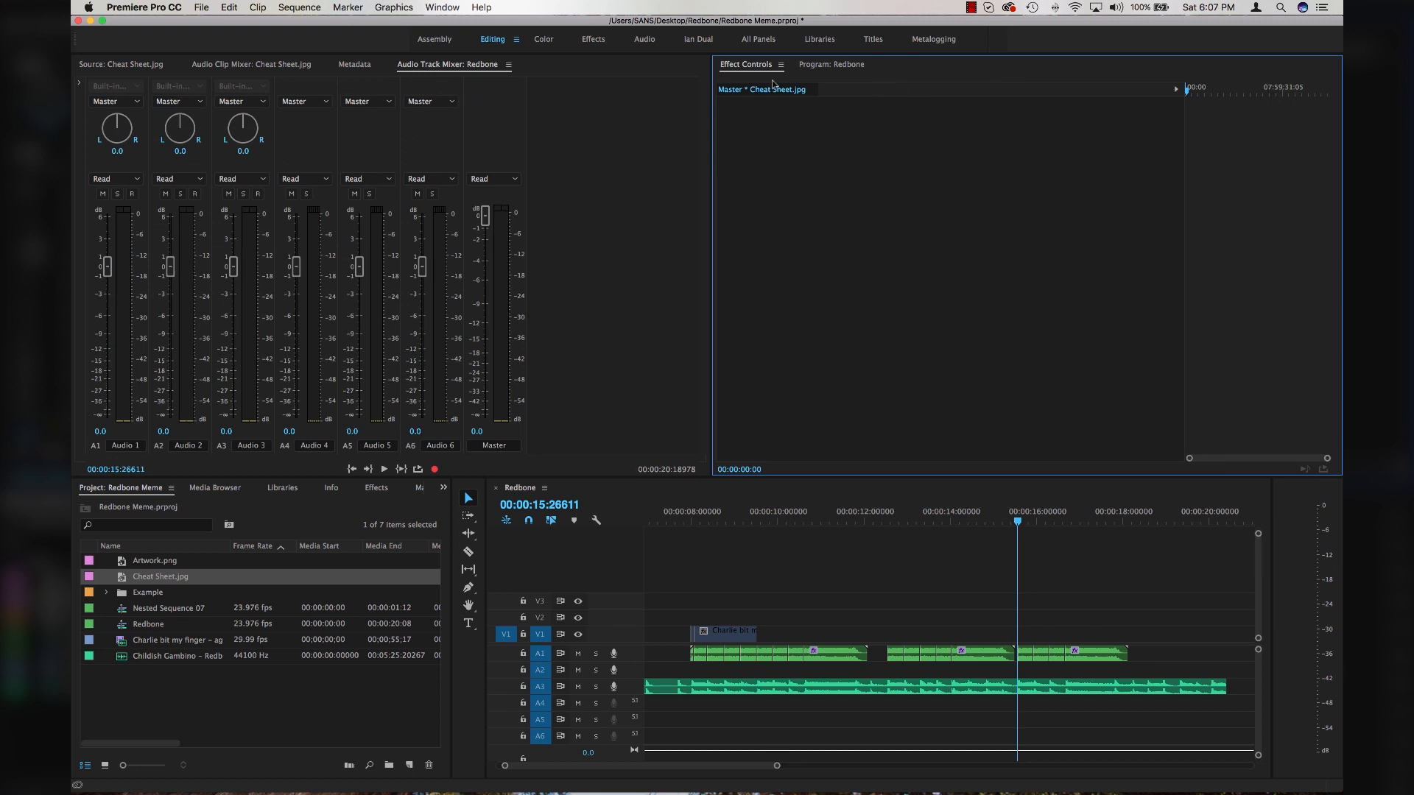
mouse_move(126, 77)
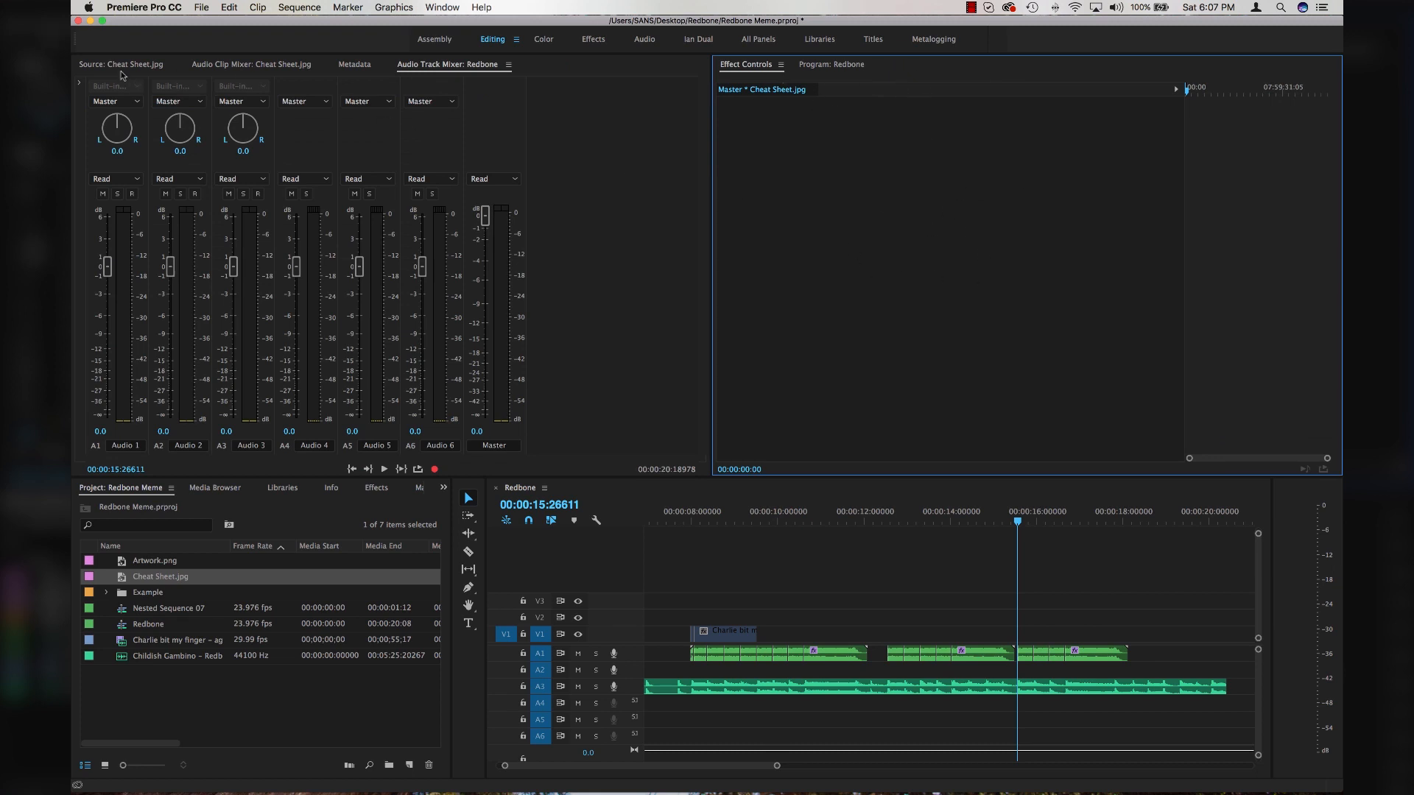
click(113, 64)
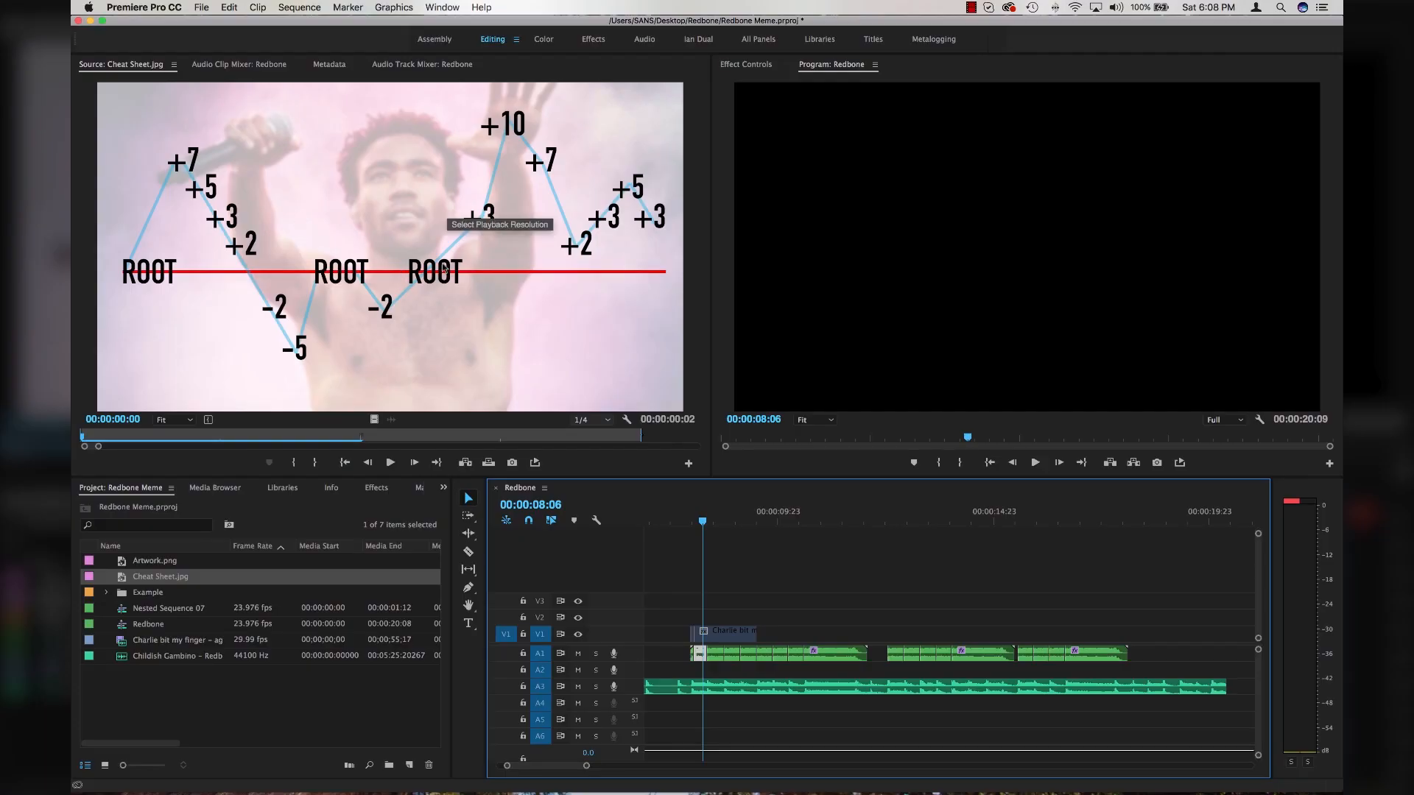
mouse_move(155, 282)
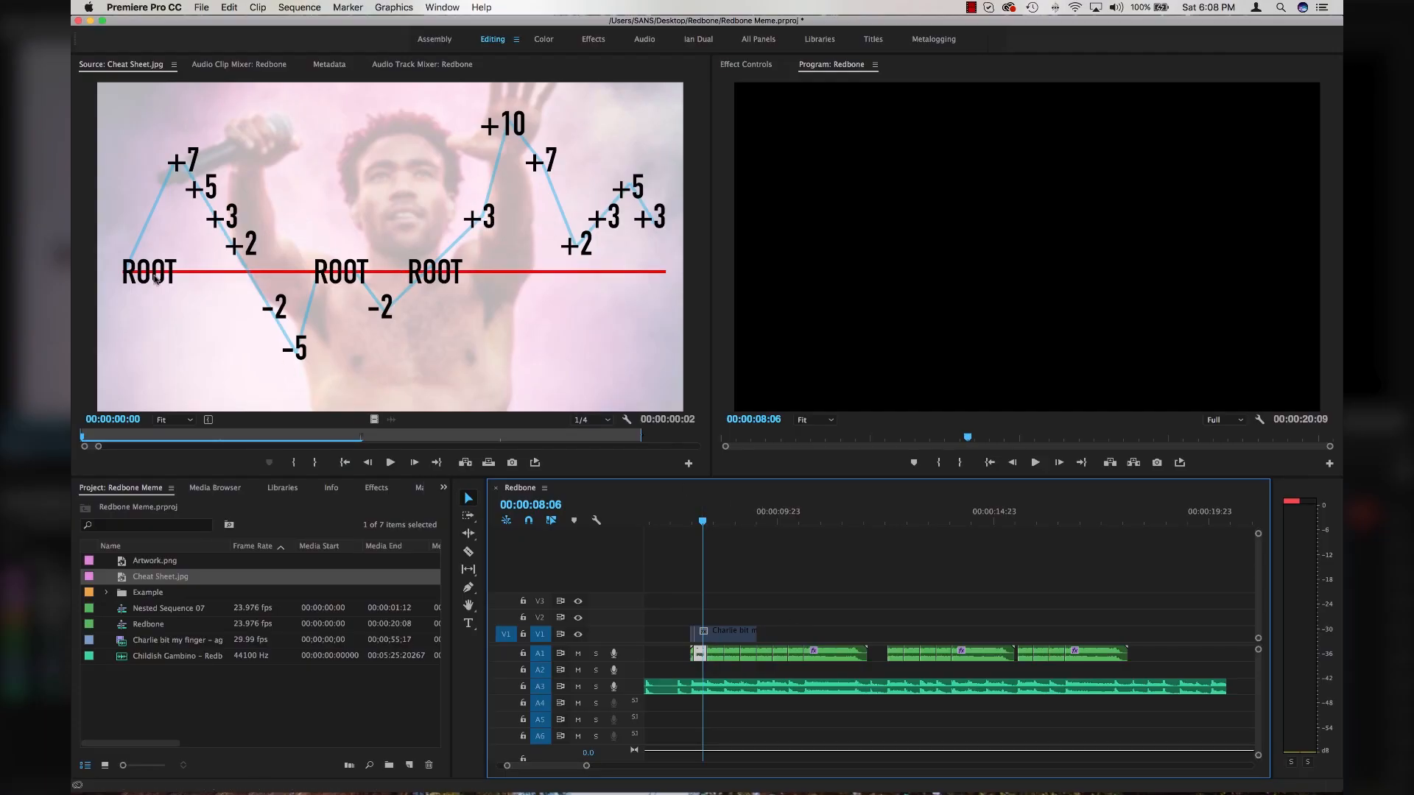
mouse_move(576, 162)
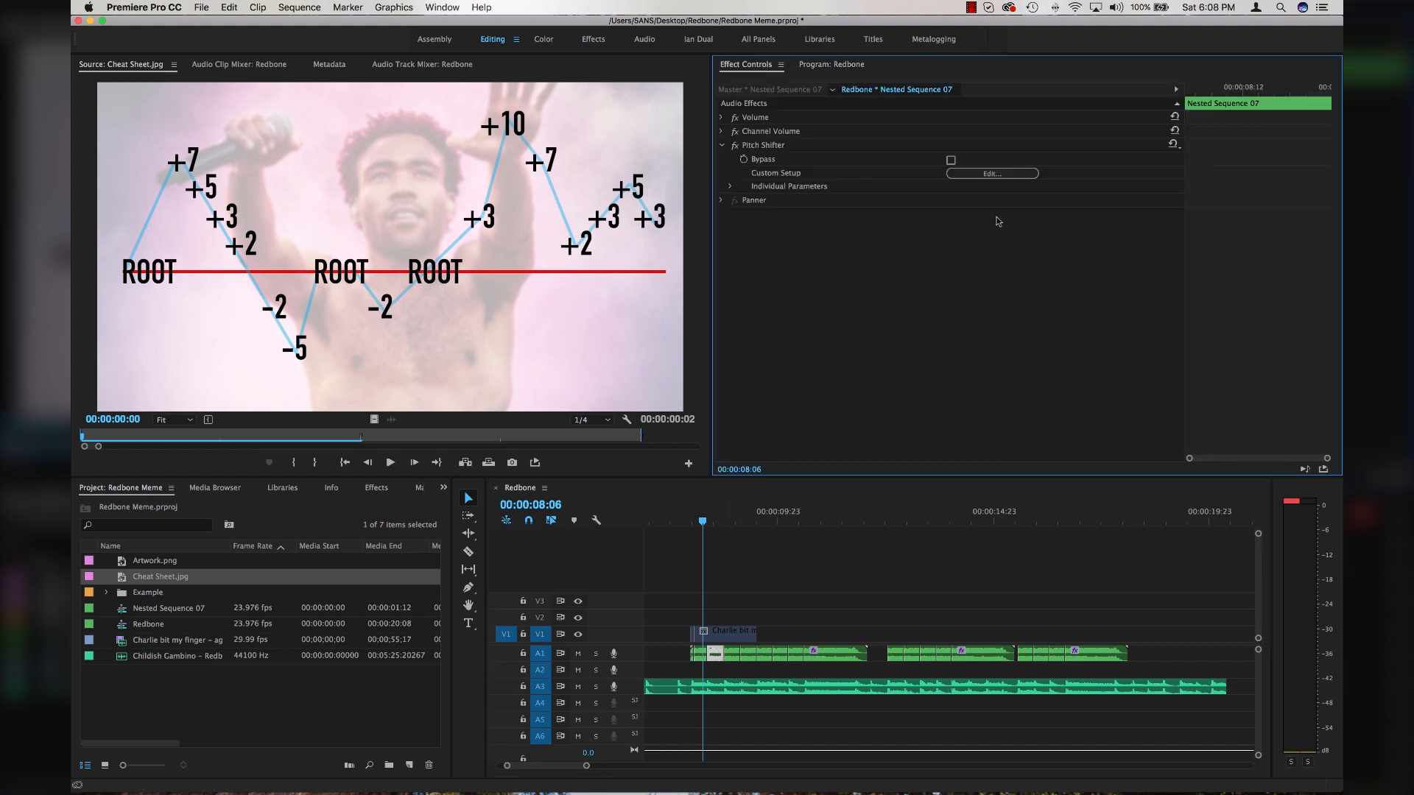
Step: Set the Charlie audio piece's Pitch Shifter transpose to -5 semitones and audition it
click(993, 174)
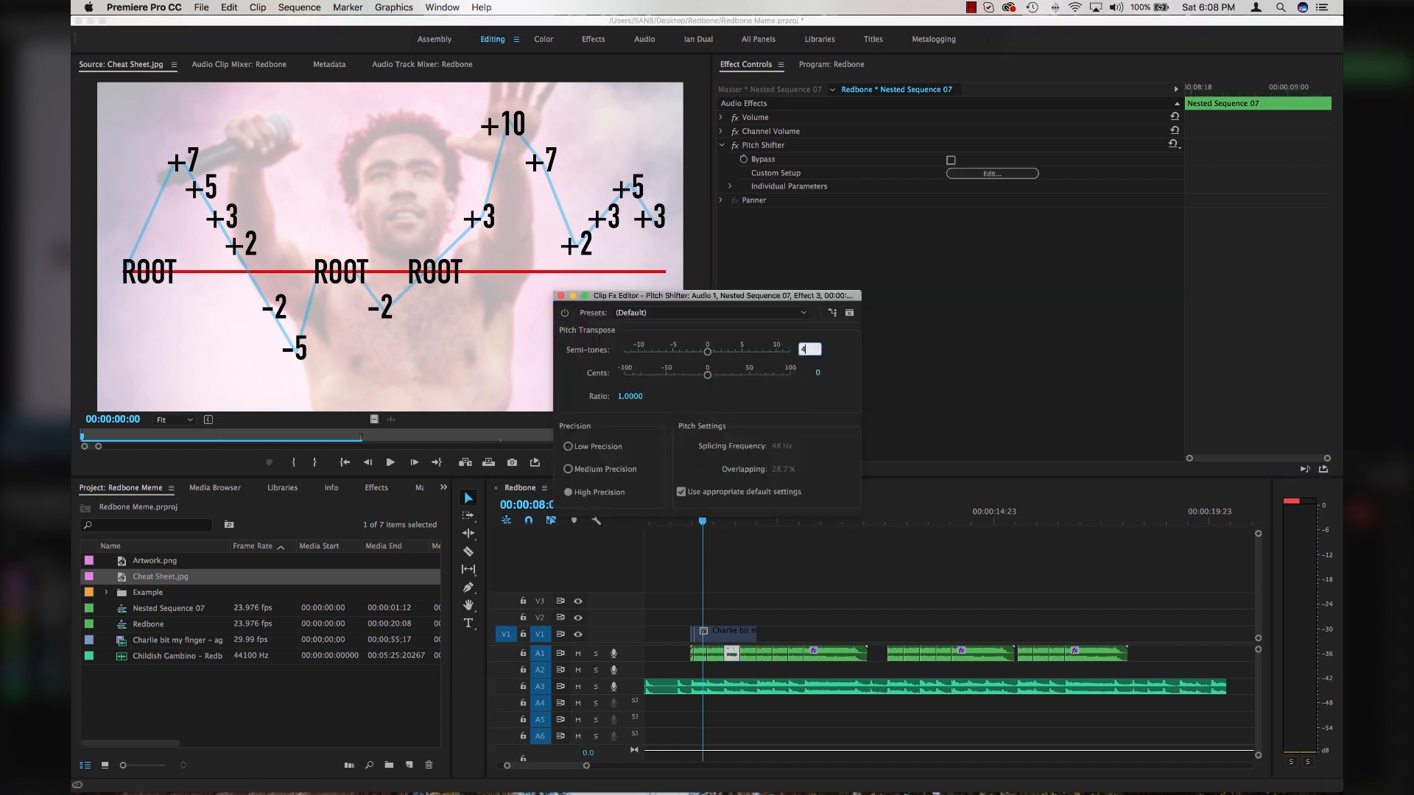
drag(709, 352, 728, 352)
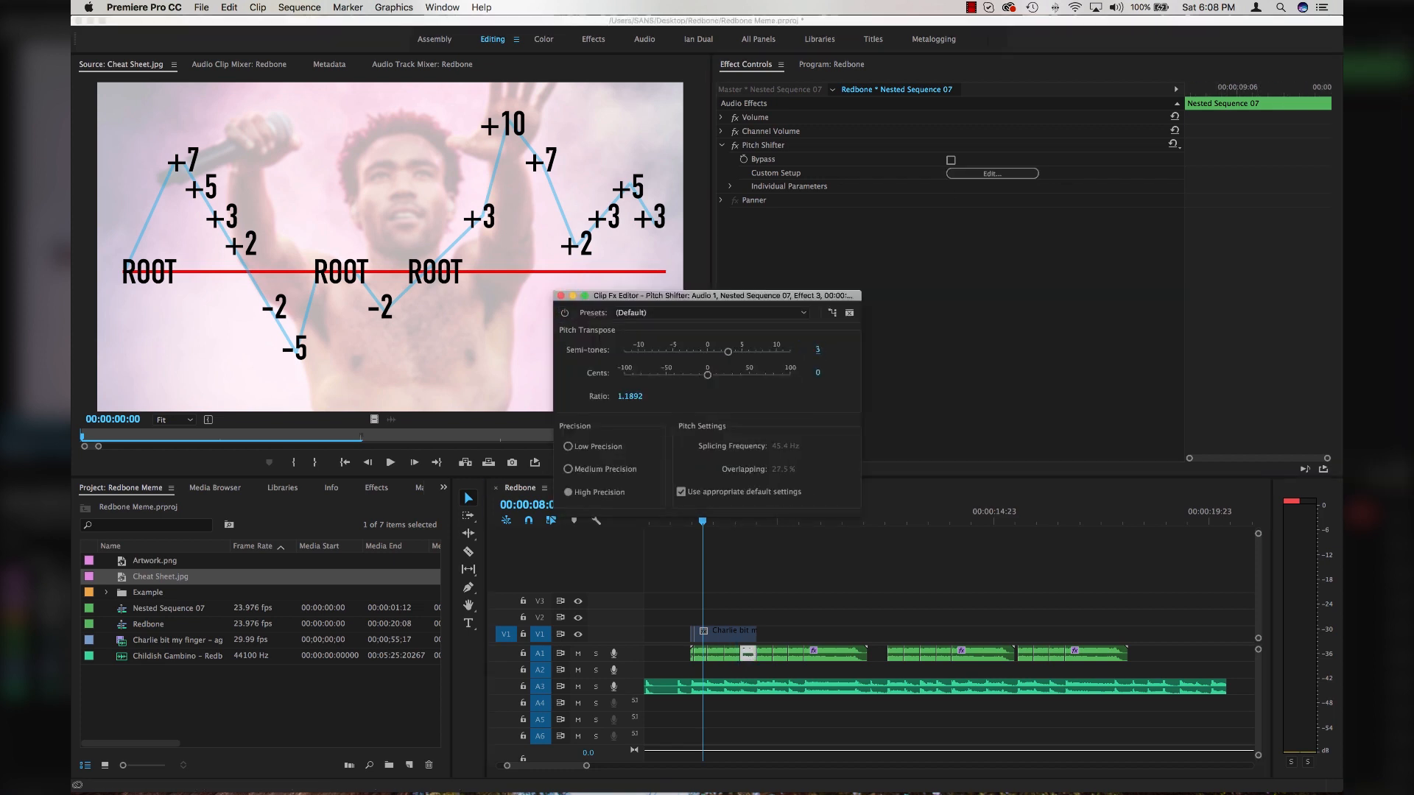
drag(727, 352, 720, 352)
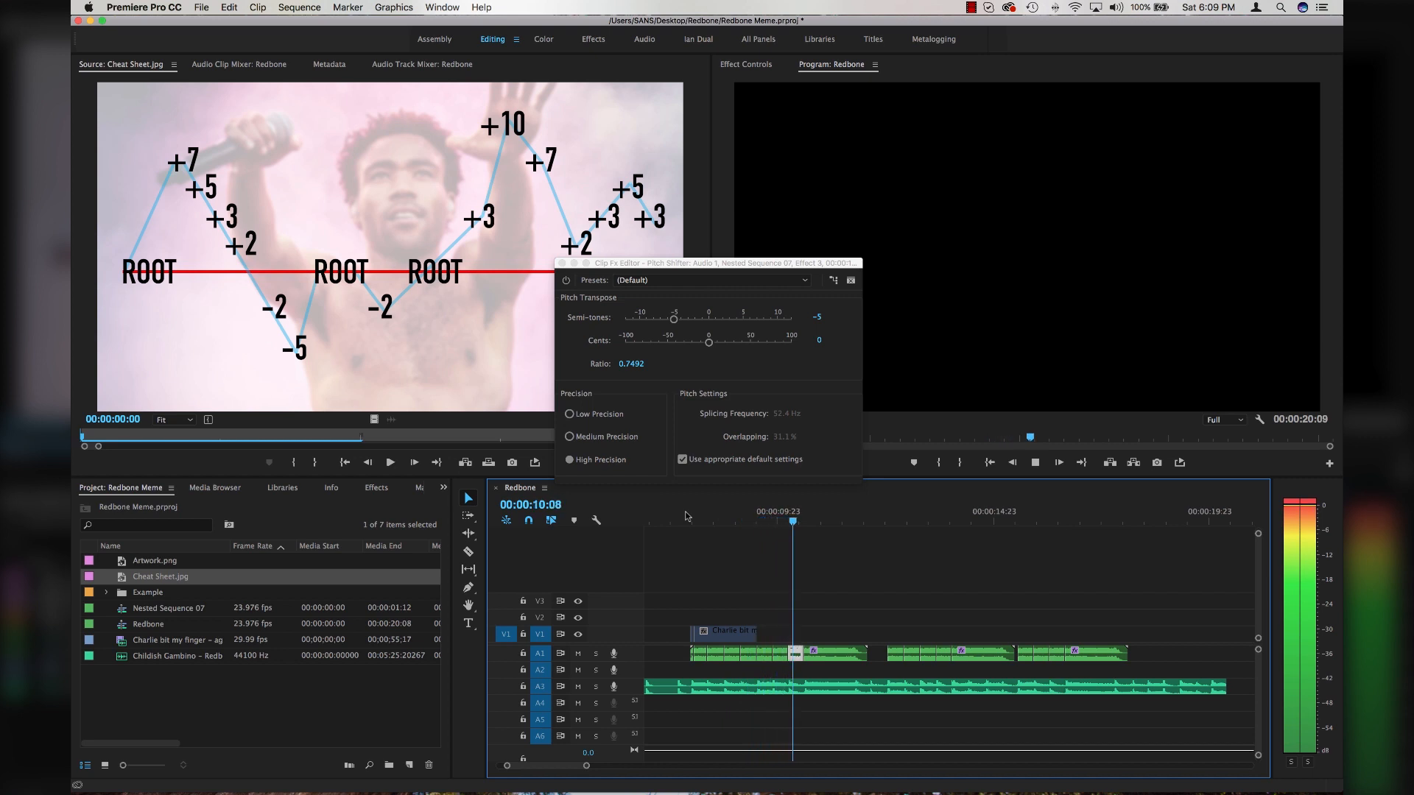
click(872, 521)
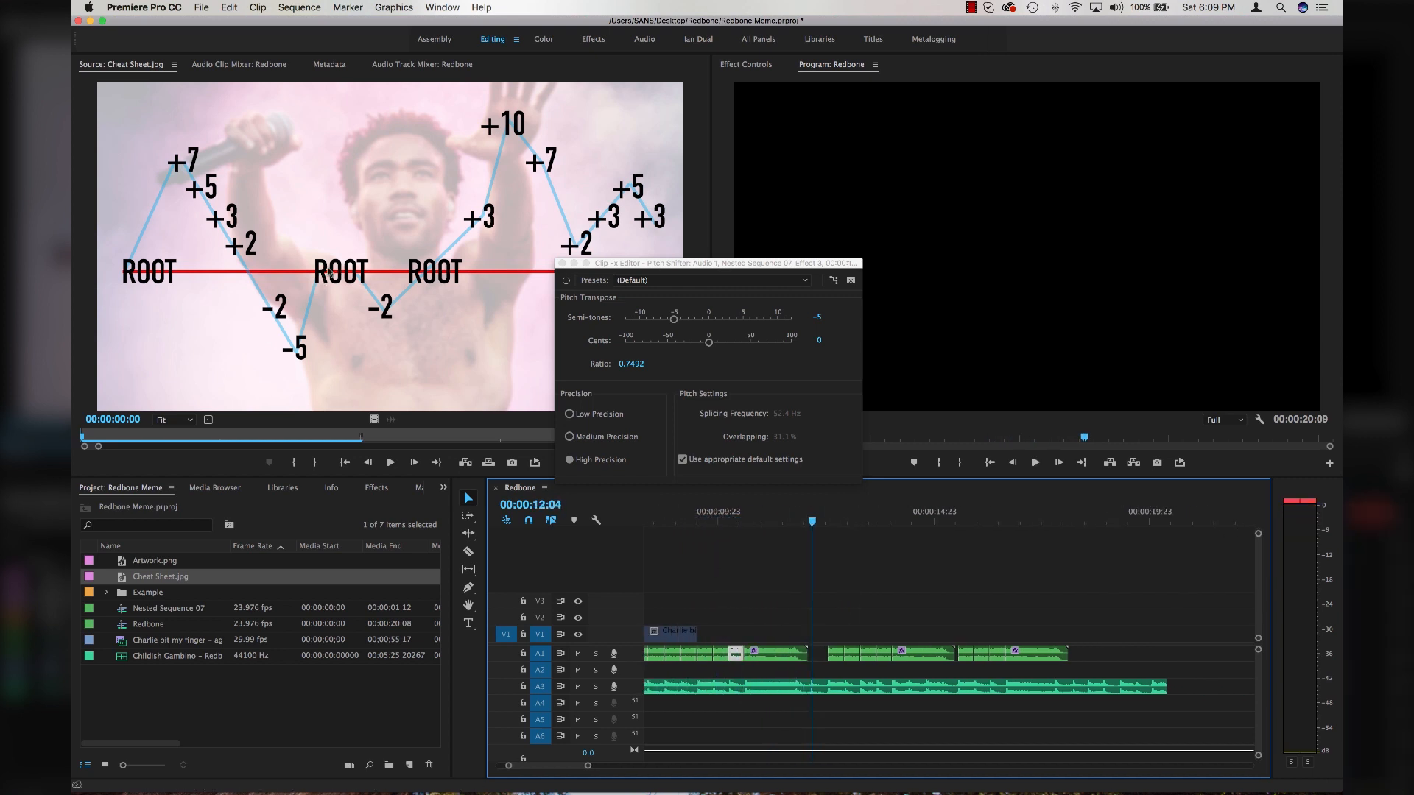
mouse_move(1078, 663)
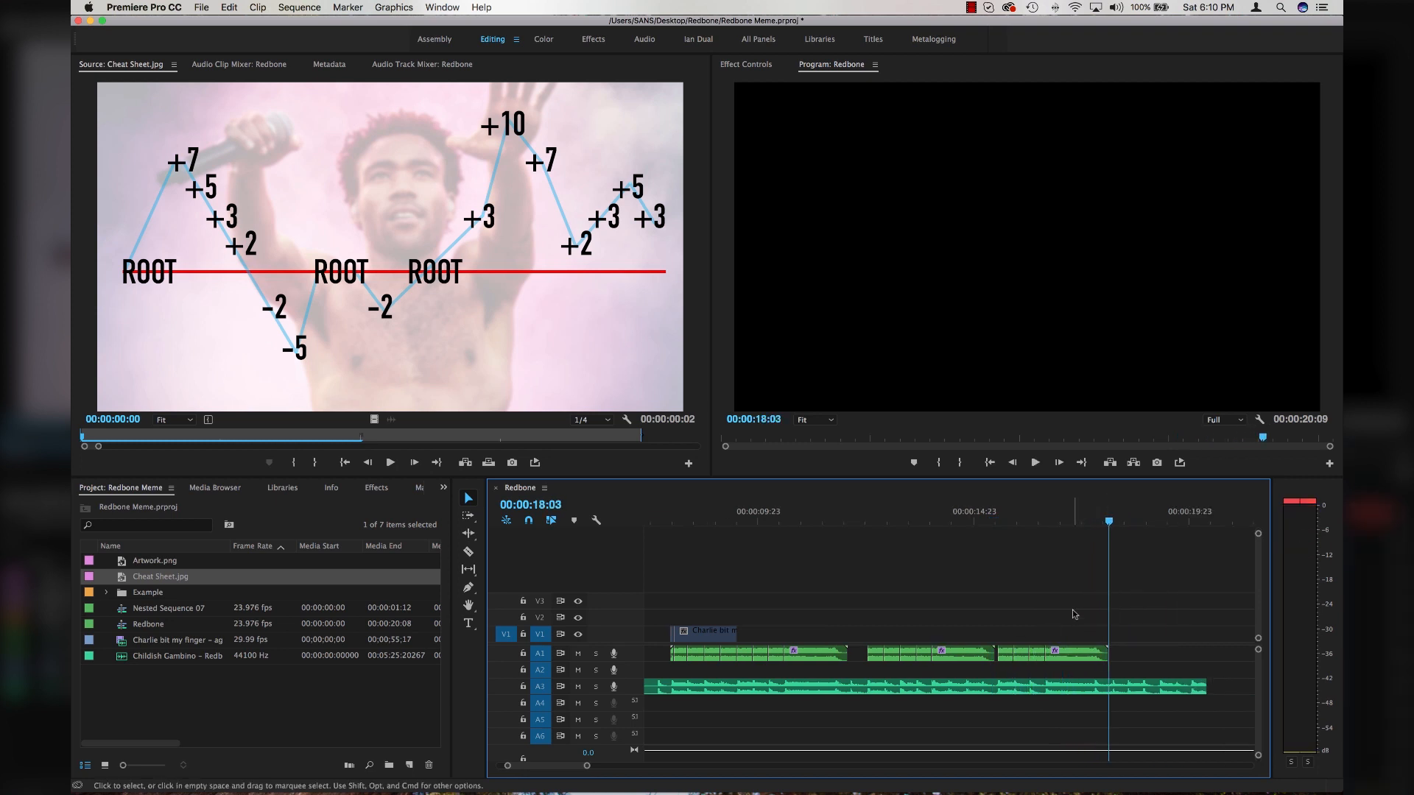
Step: Review the Timeline preferences' default durations and close the Preferences window
click(482, 474)
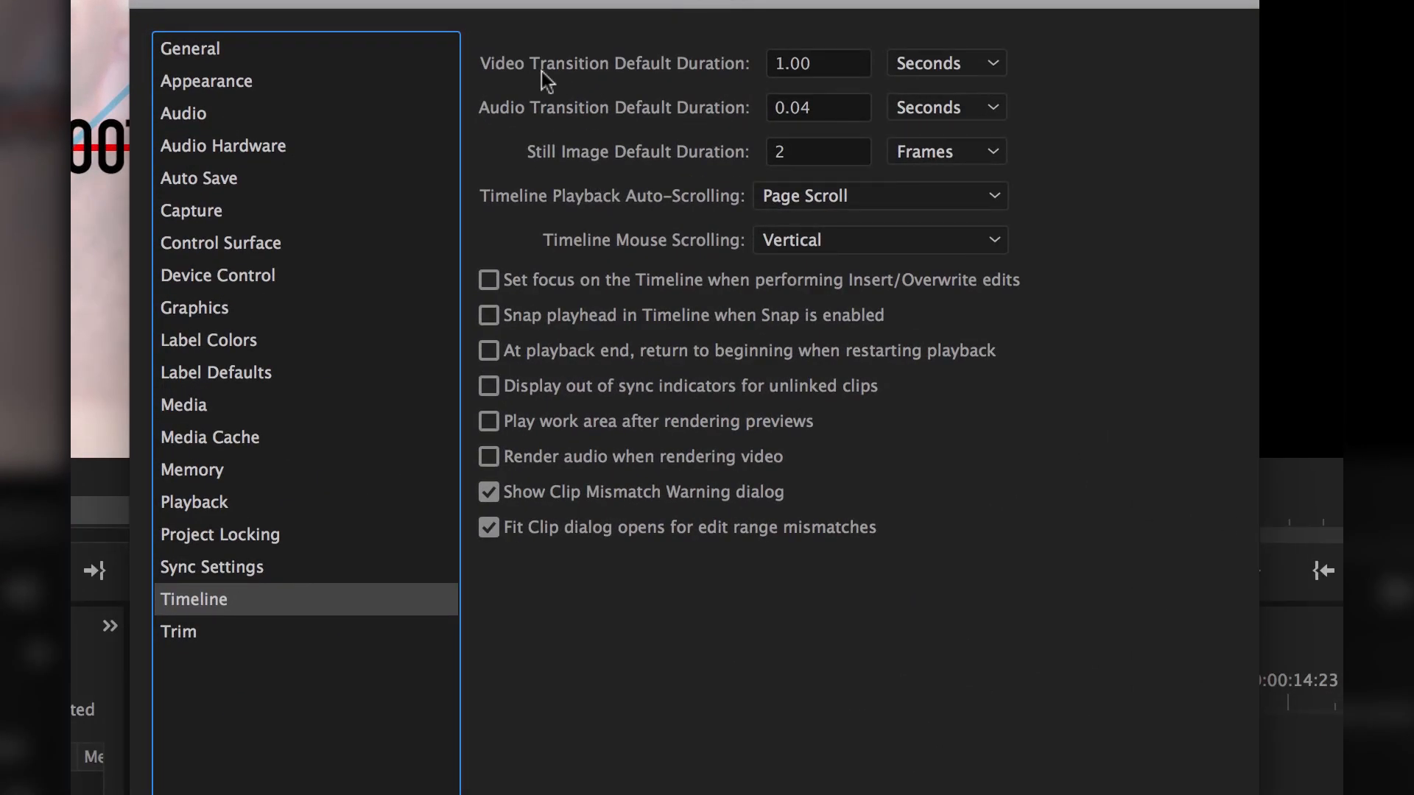
mouse_move(691, 131)
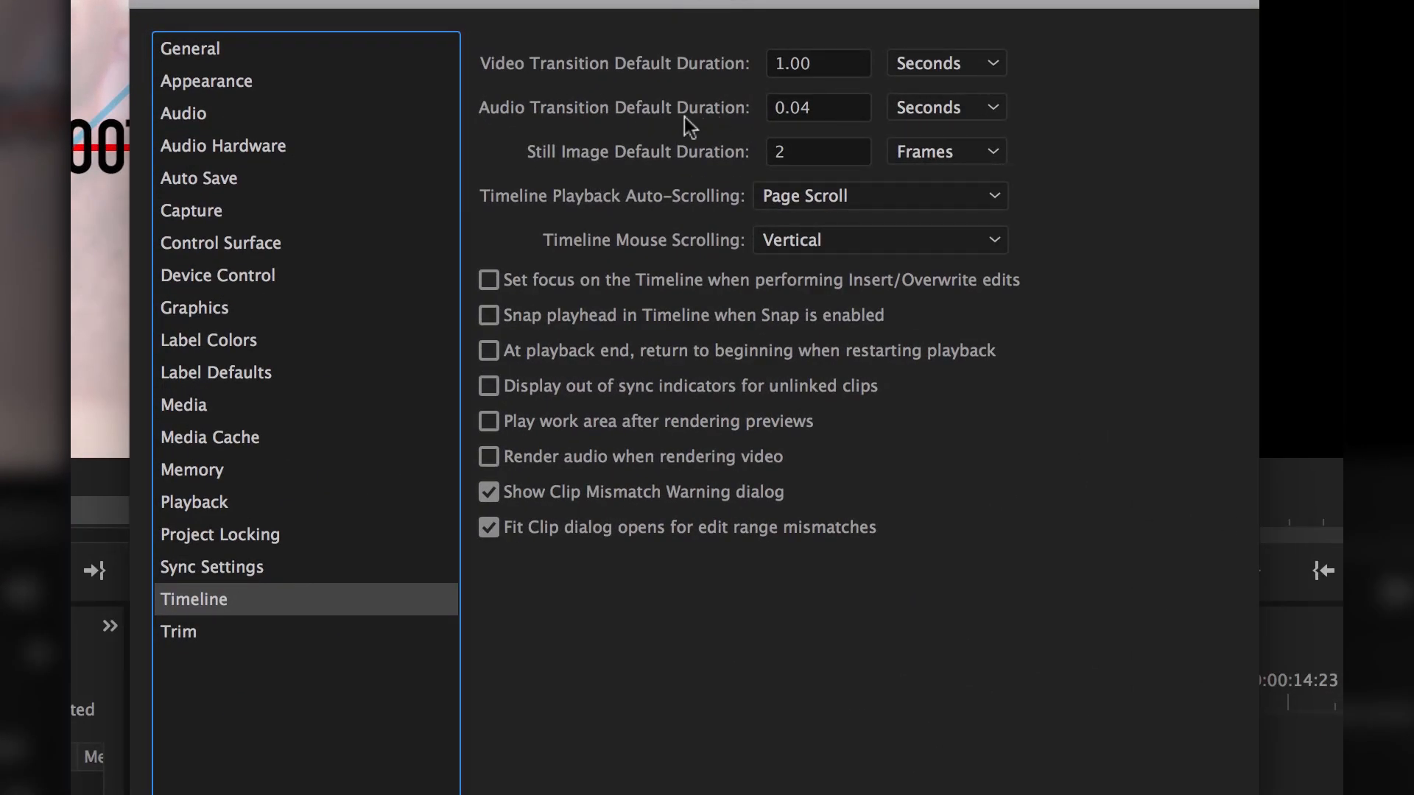
mouse_move(945, 124)
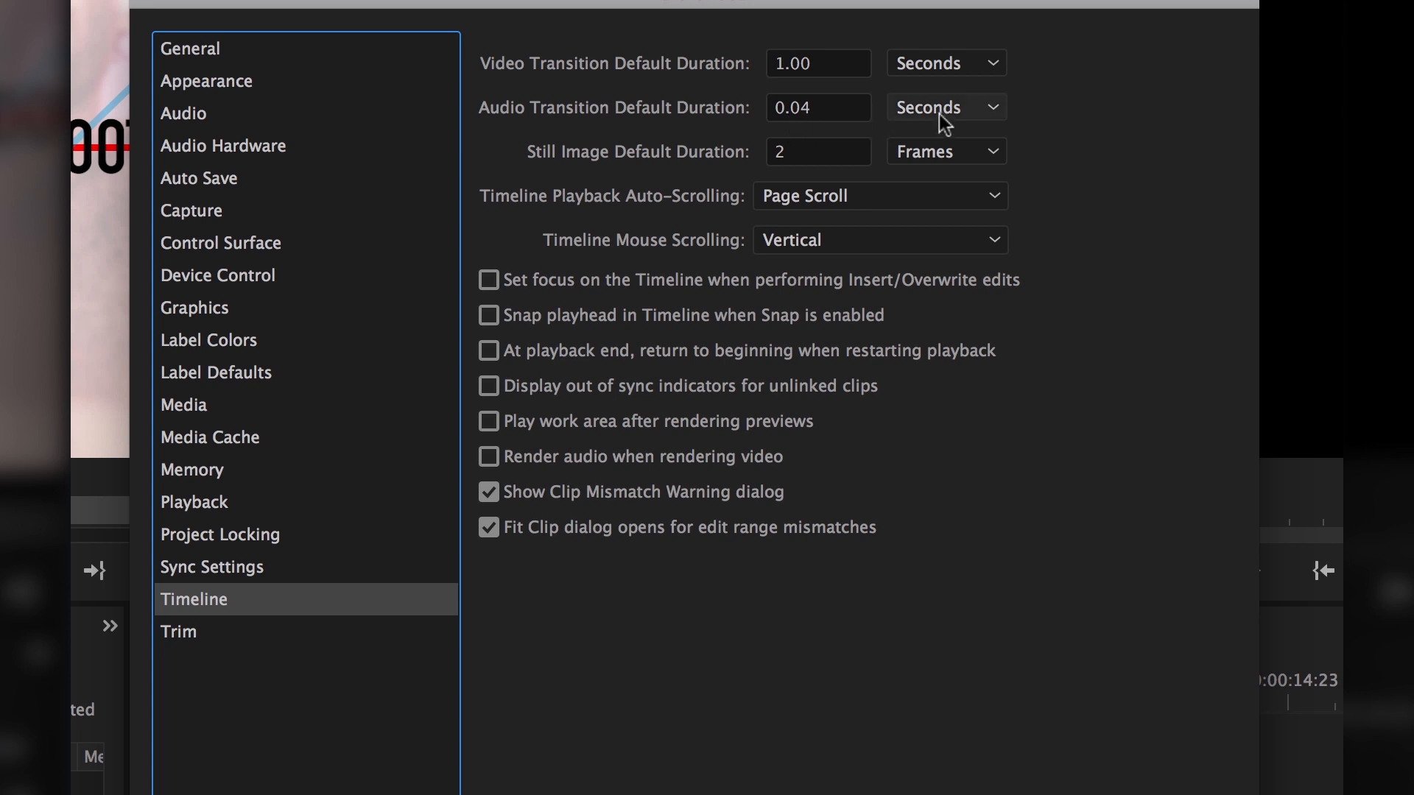
click(946, 108)
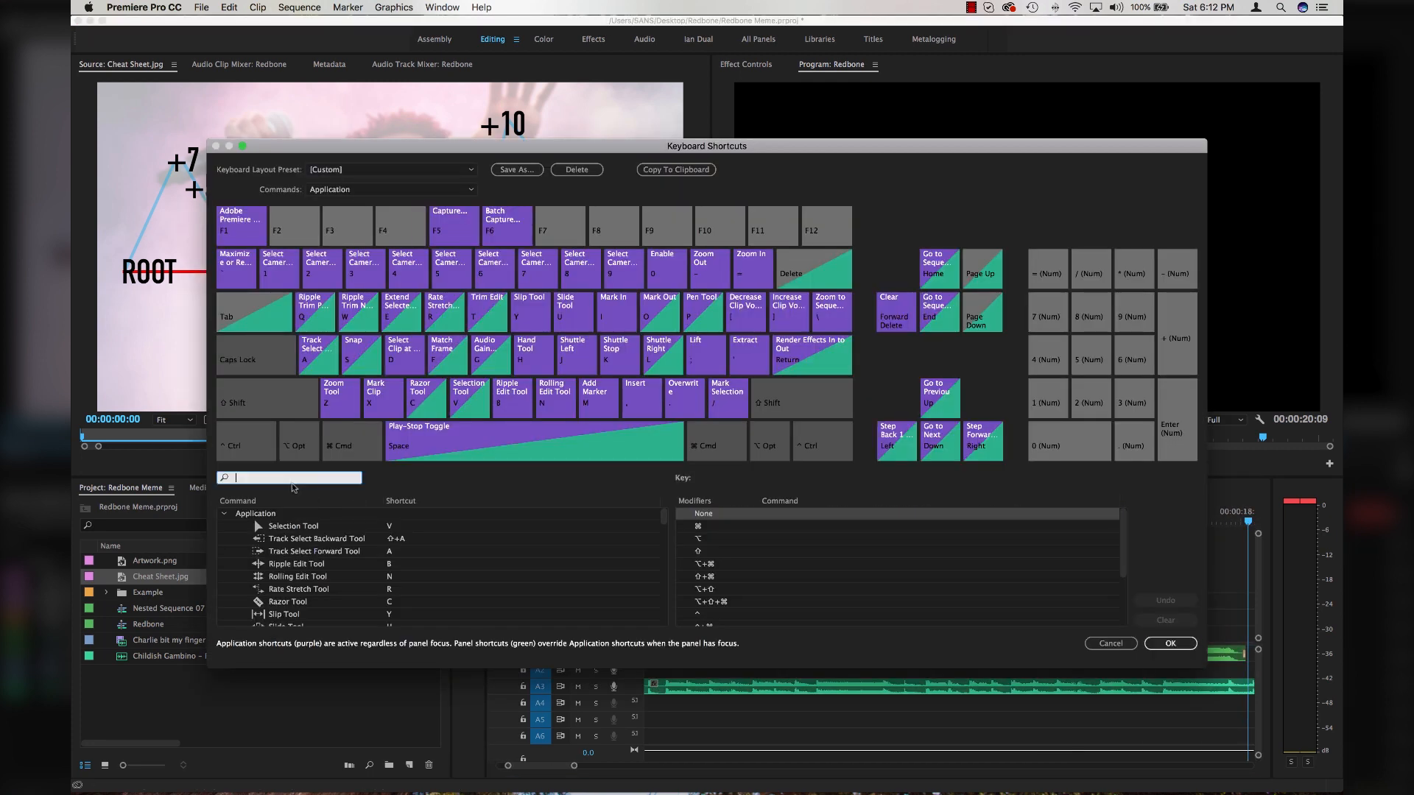
Step: Search 'default trans' in the Keyboard Shortcuts editor
text(default trans)
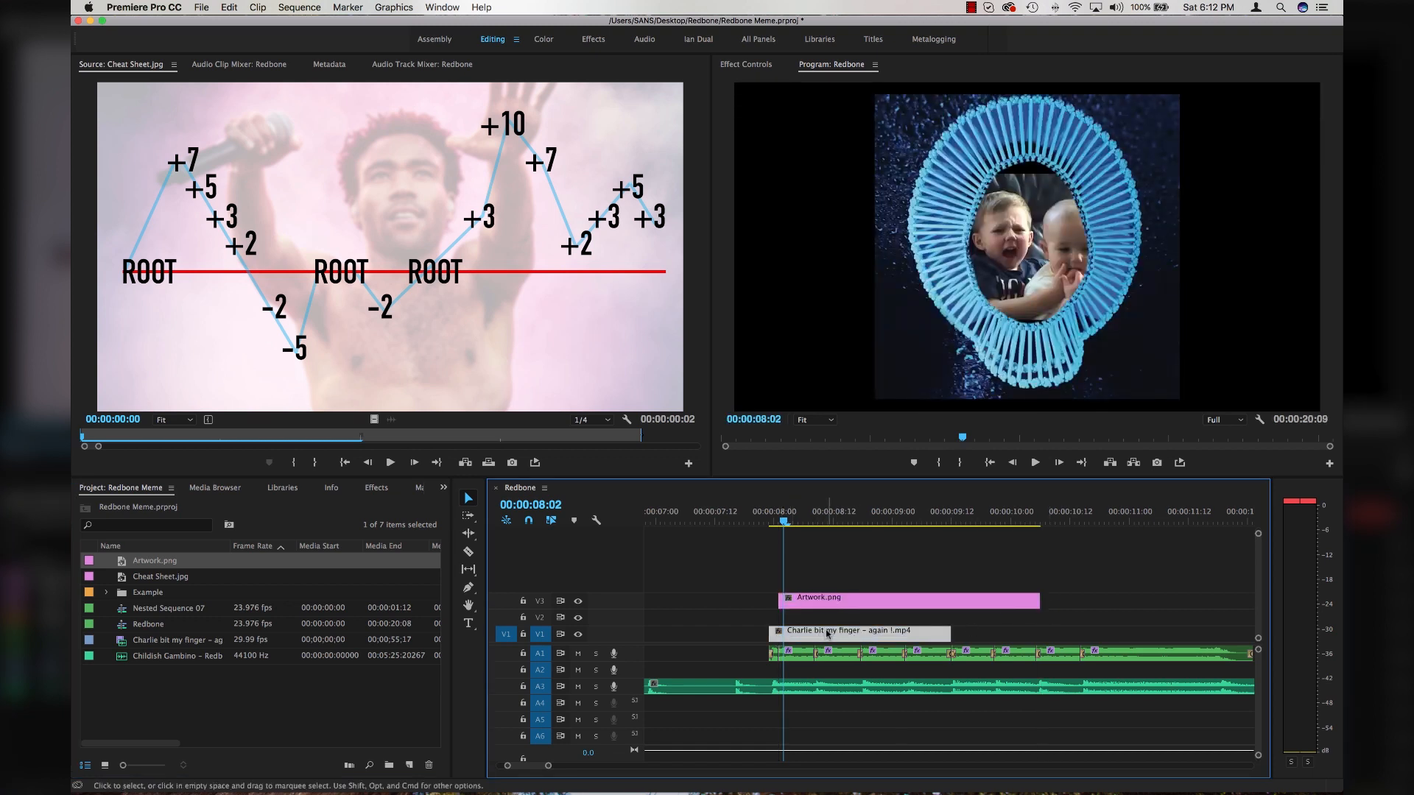
Step: Switch panels to reach Effect Controls for scaling the Charlie video to 277% at position 1152, 640
click(239, 63)
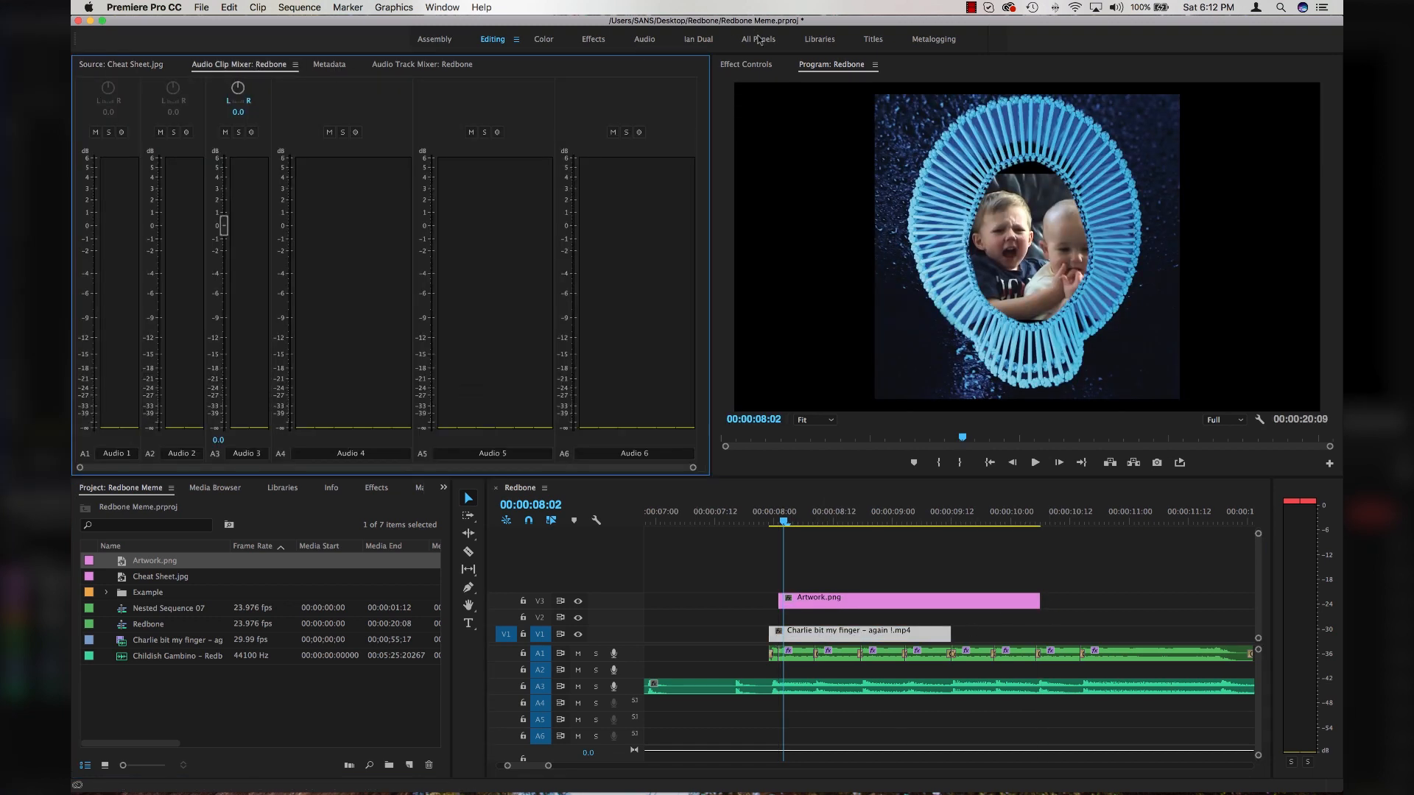
click(227, 64)
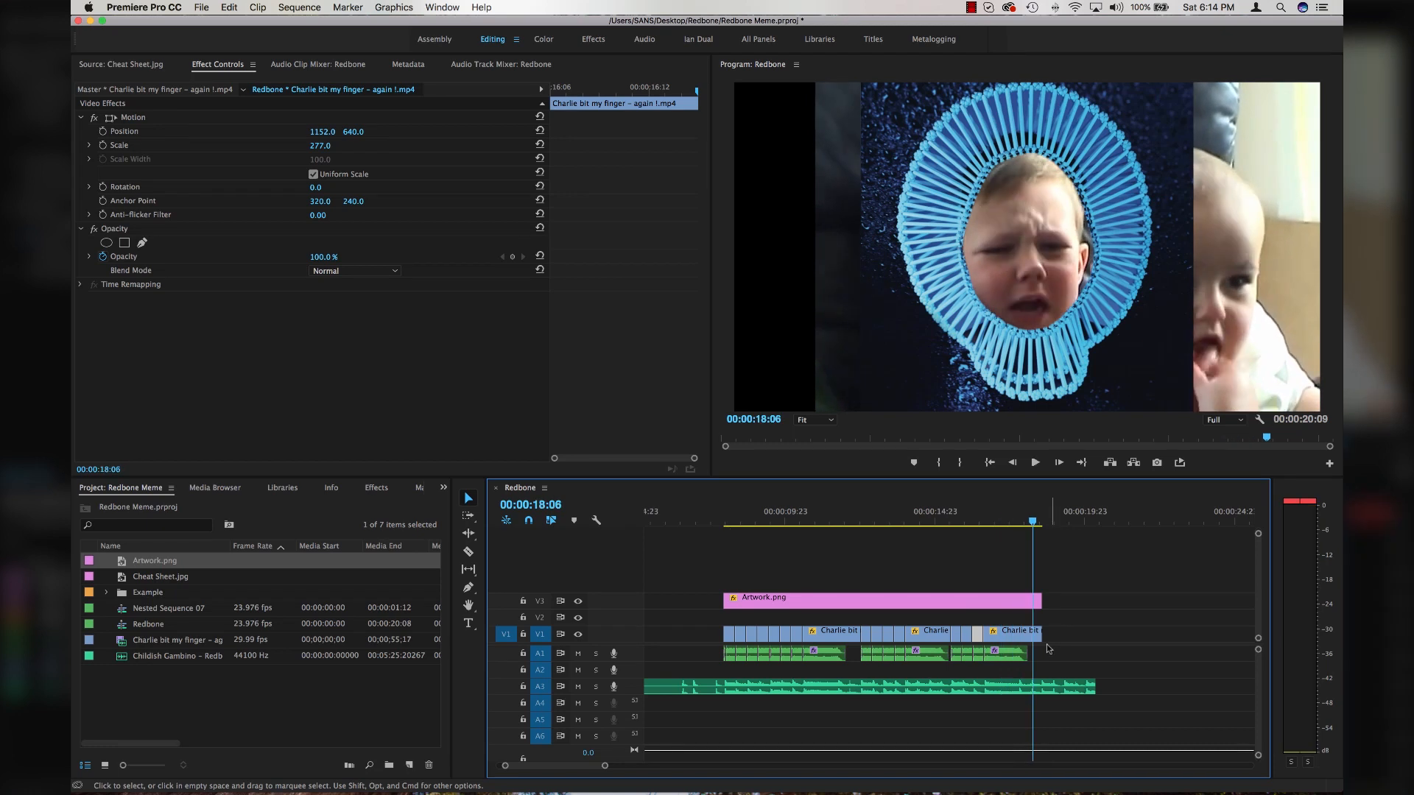
Step: Nest the three Charlie video pieces into Nested Sequence 08 and crop it Left 34%, Right 25%
click(852, 631)
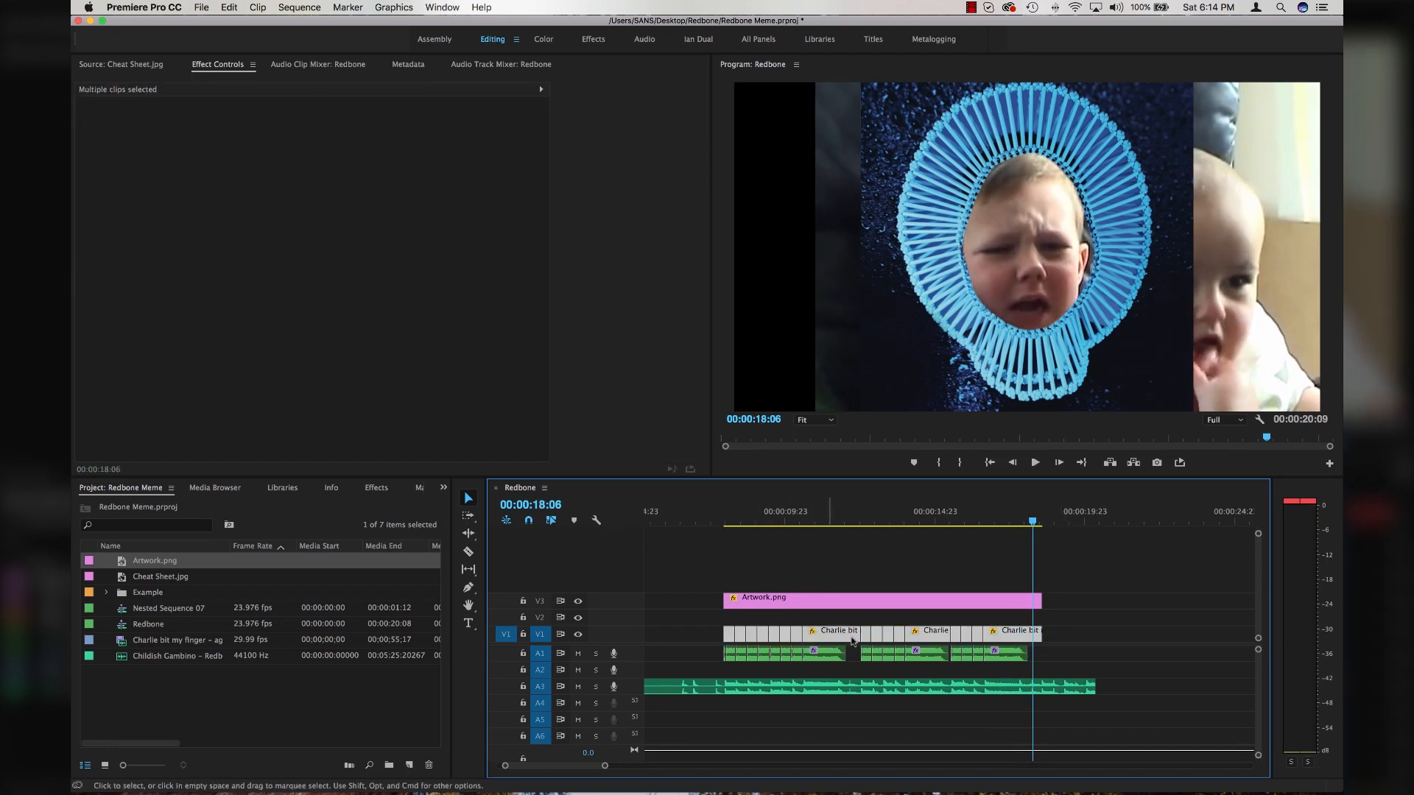
right_click(851, 642)
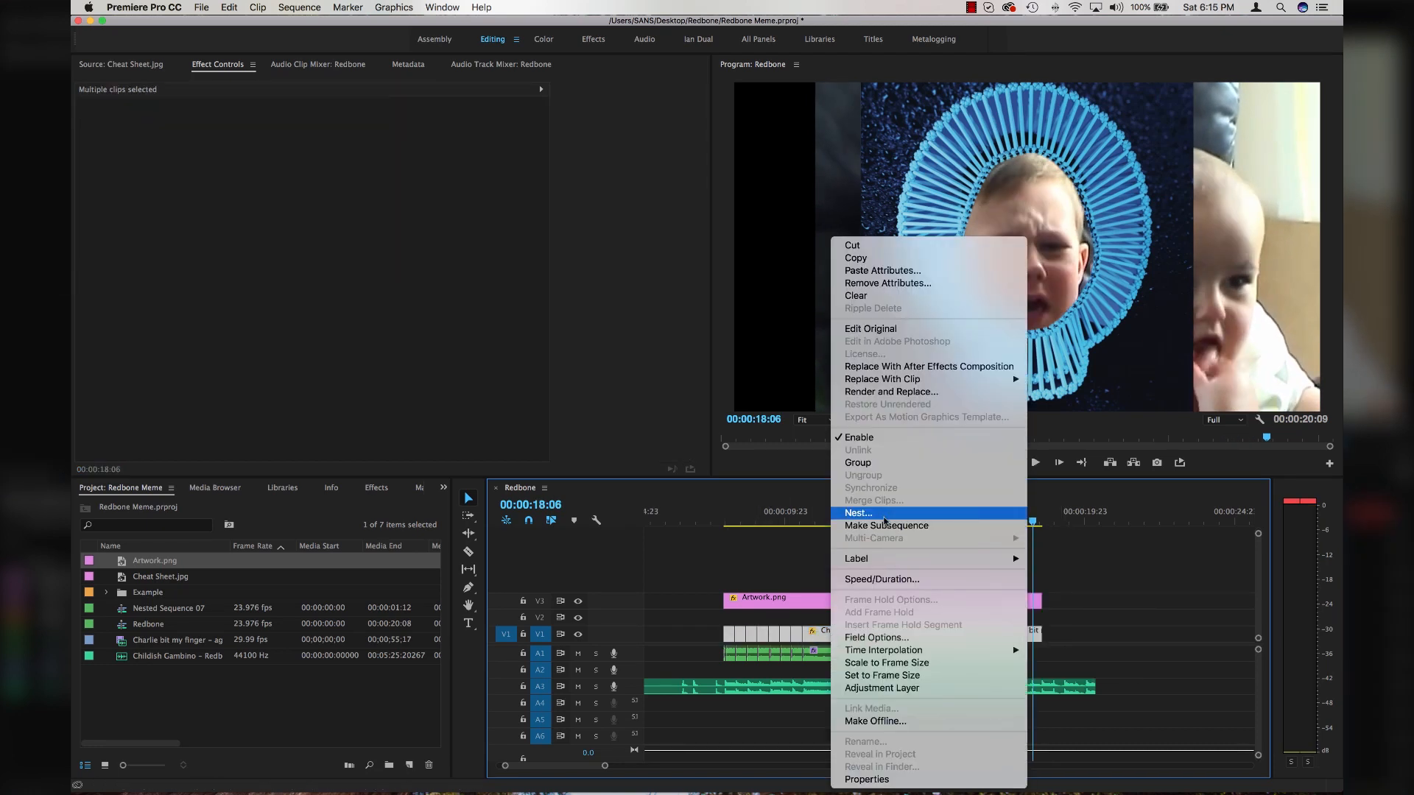
click(857, 513)
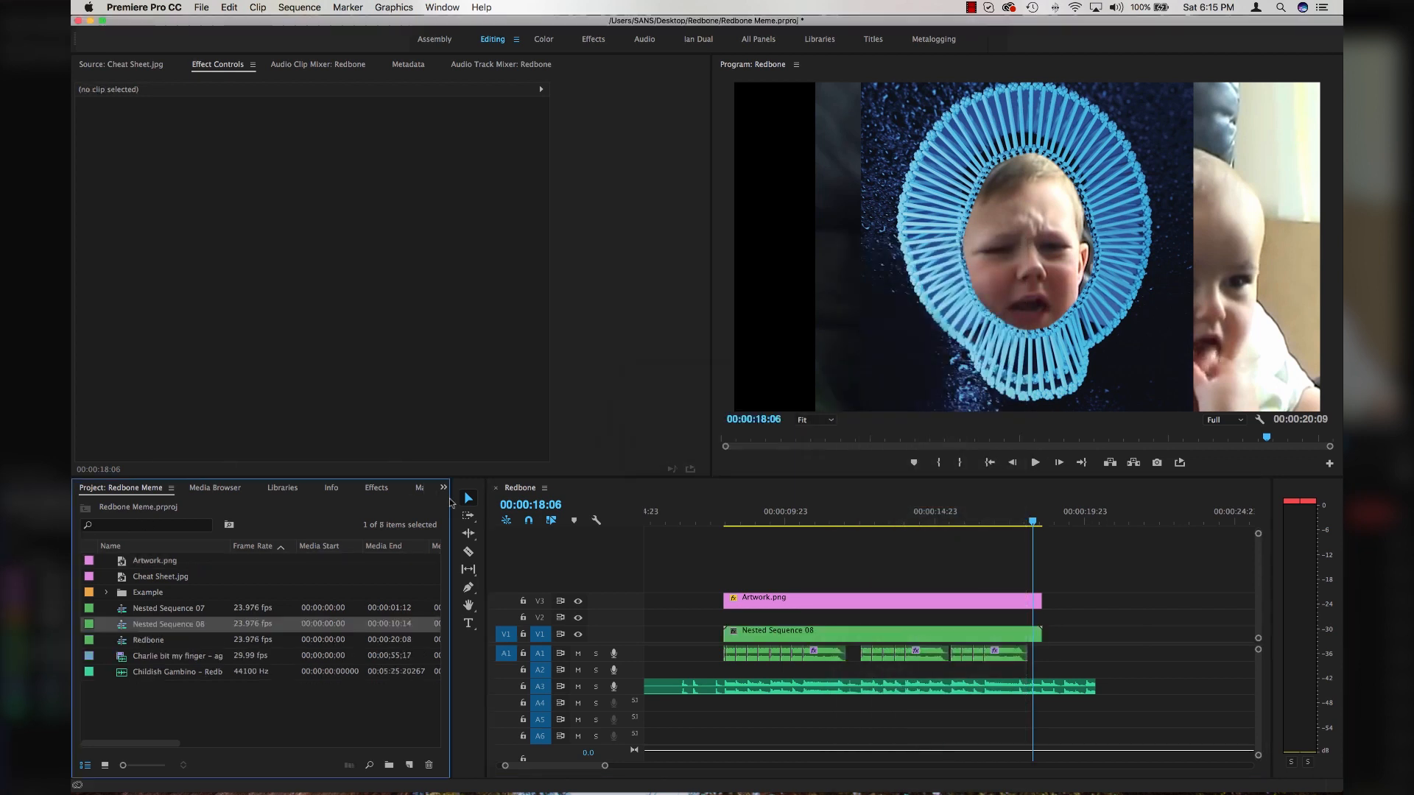
click(372, 488)
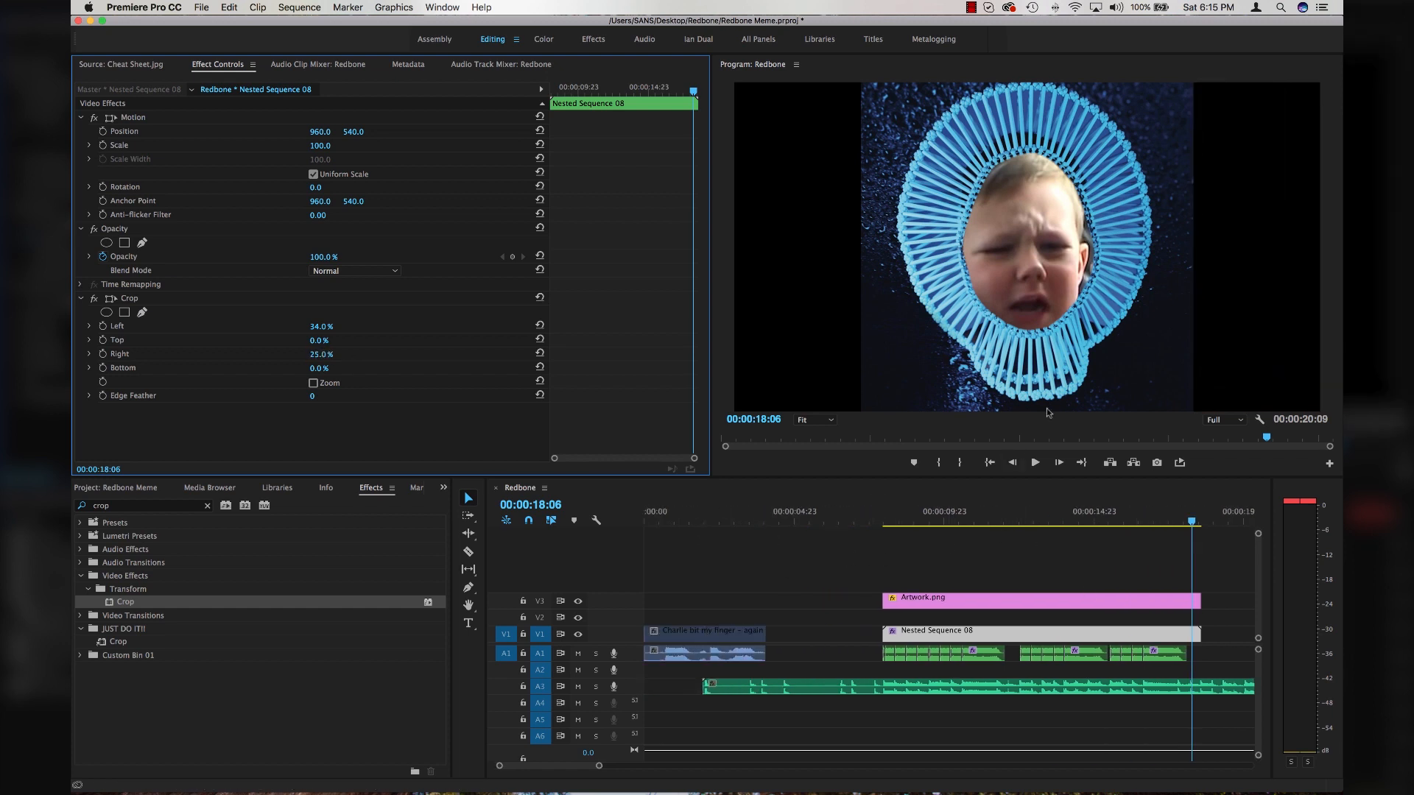
click(704, 630)
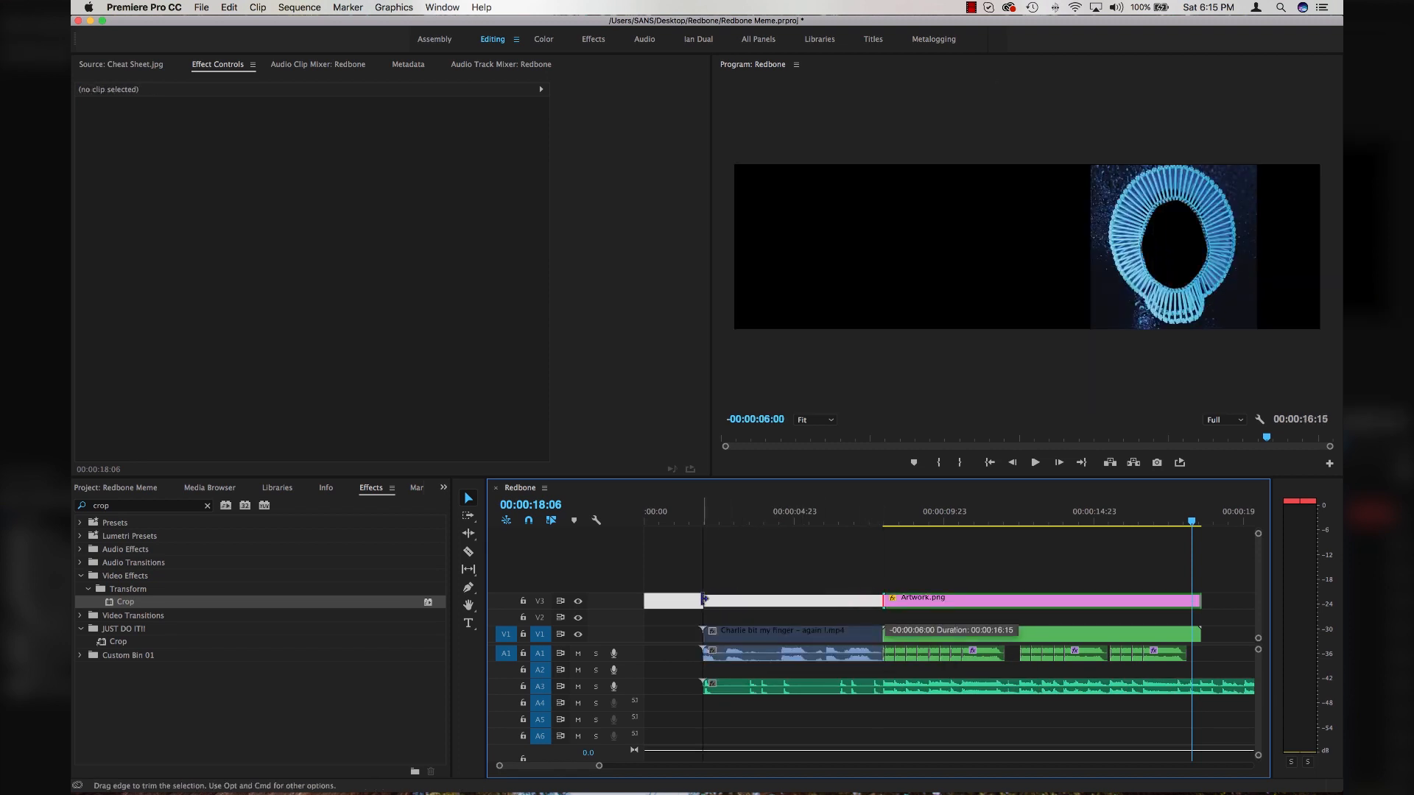
Step: Paste the nested clip's Motion and Crop attributes onto the opening Charlie clip and preview from the start
click(791, 631)
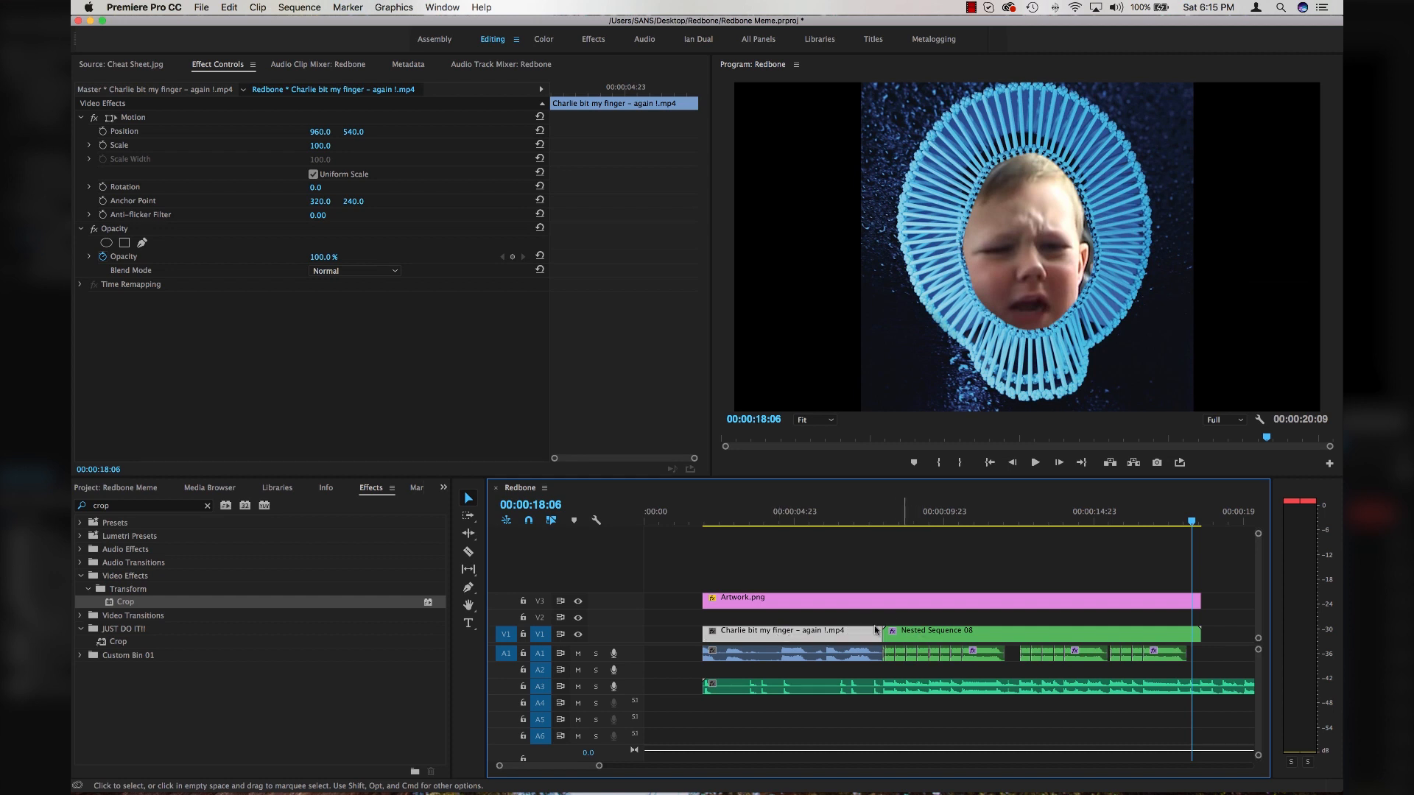
double_click(937, 631)
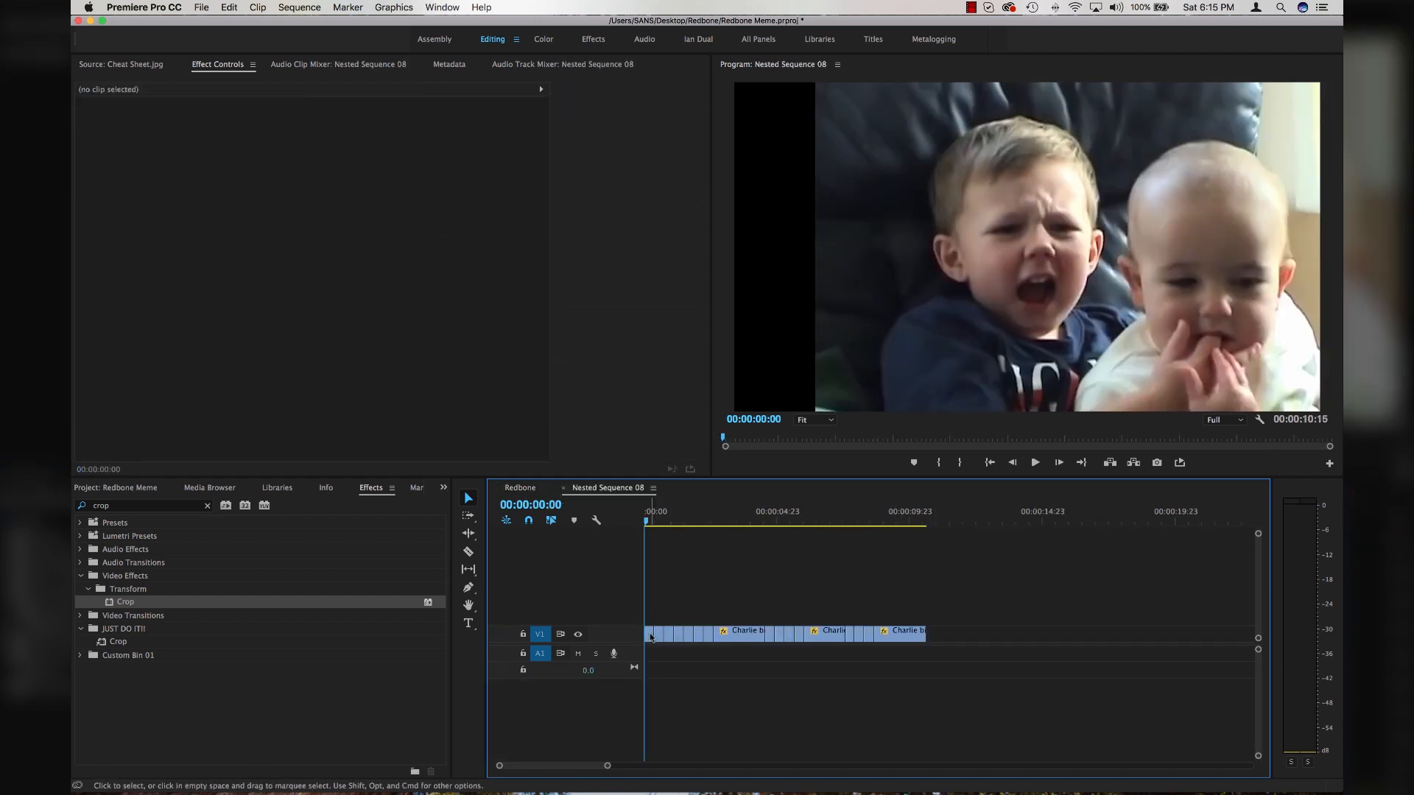
click(651, 635)
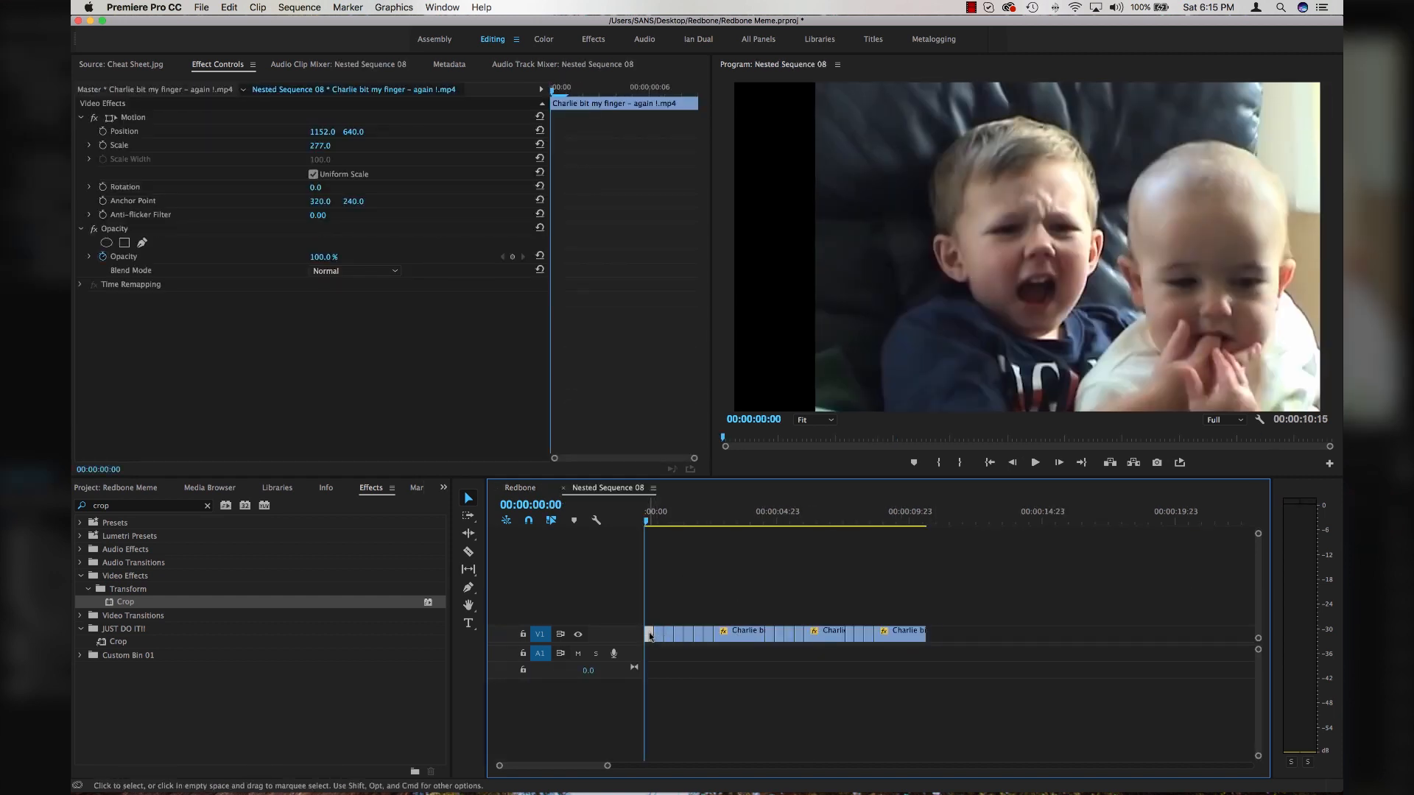
click(520, 487)
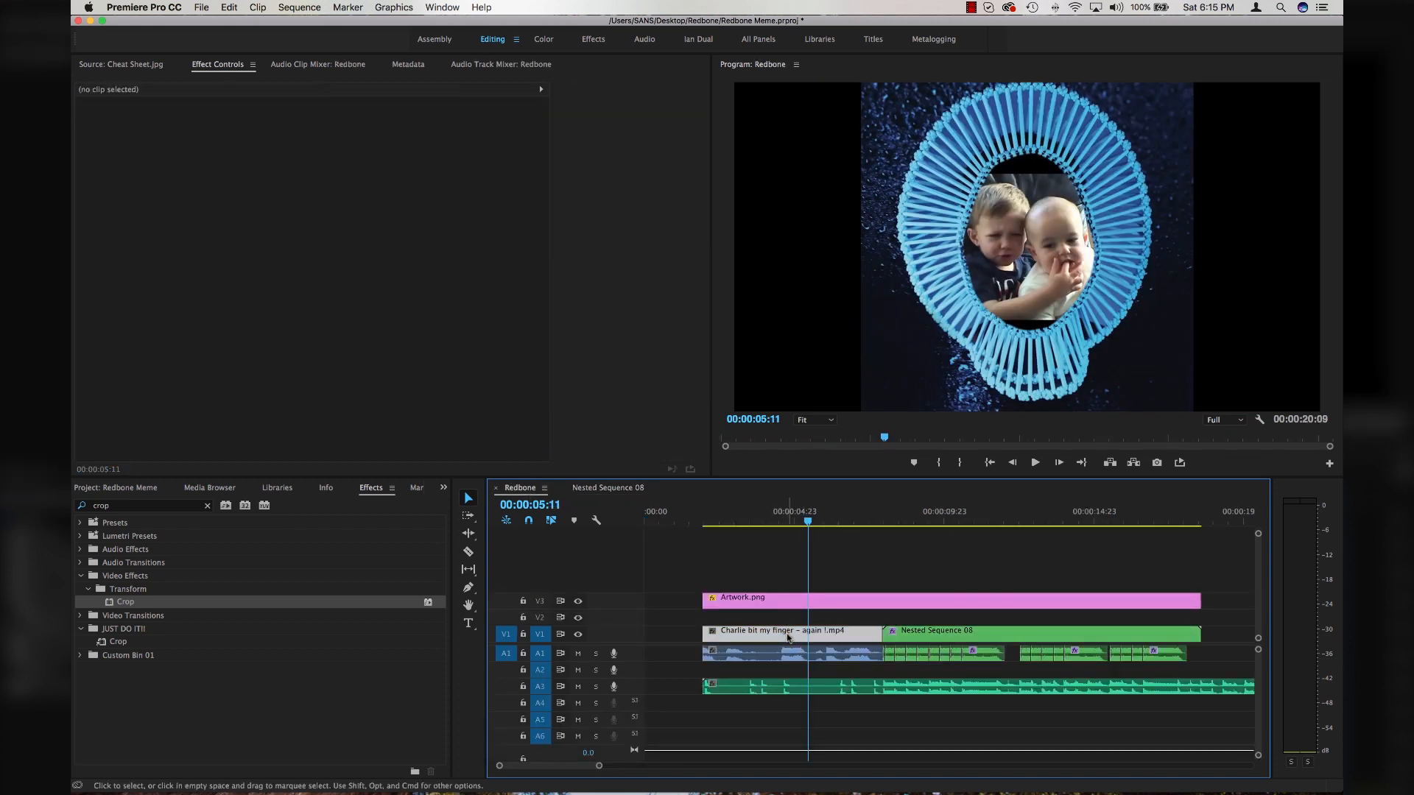
click(789, 630)
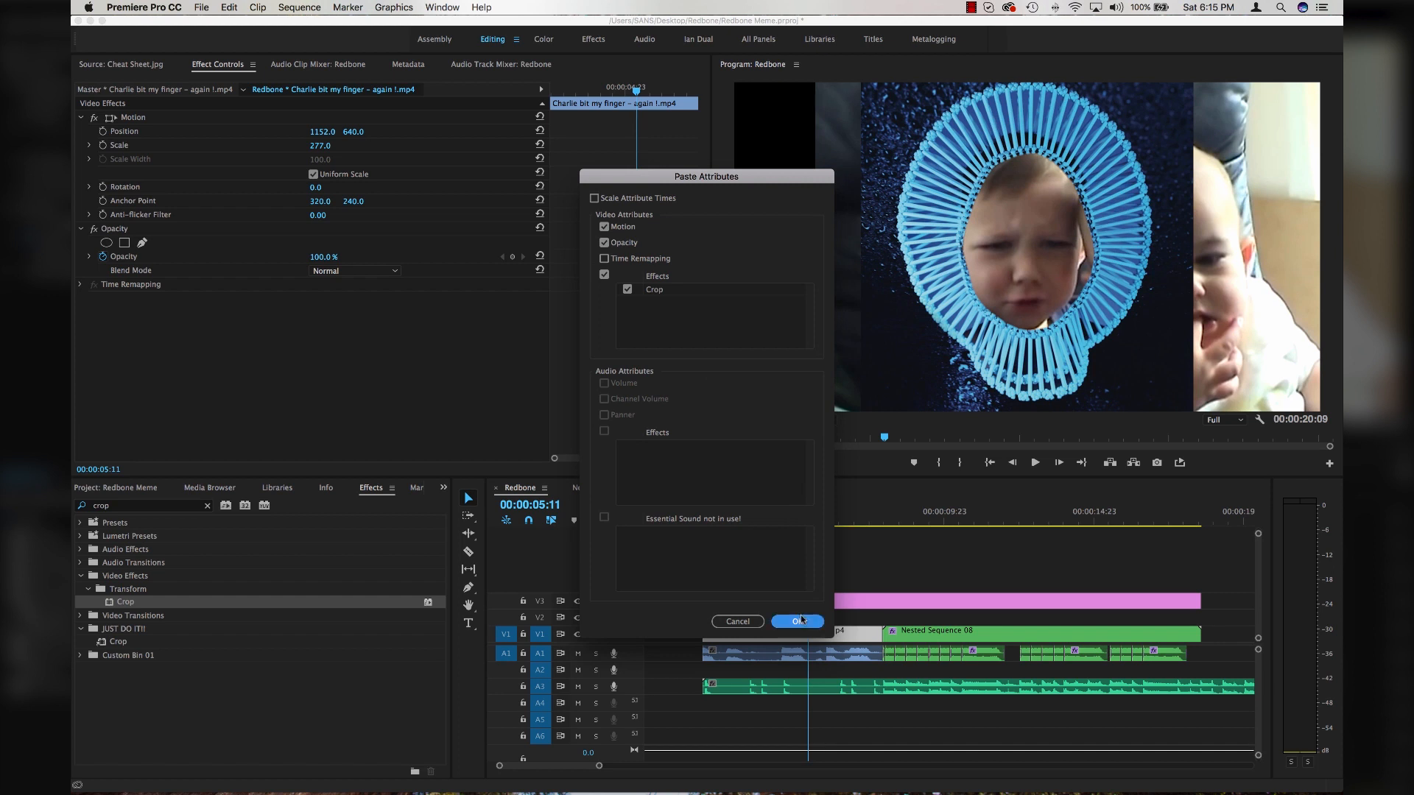
click(797, 621)
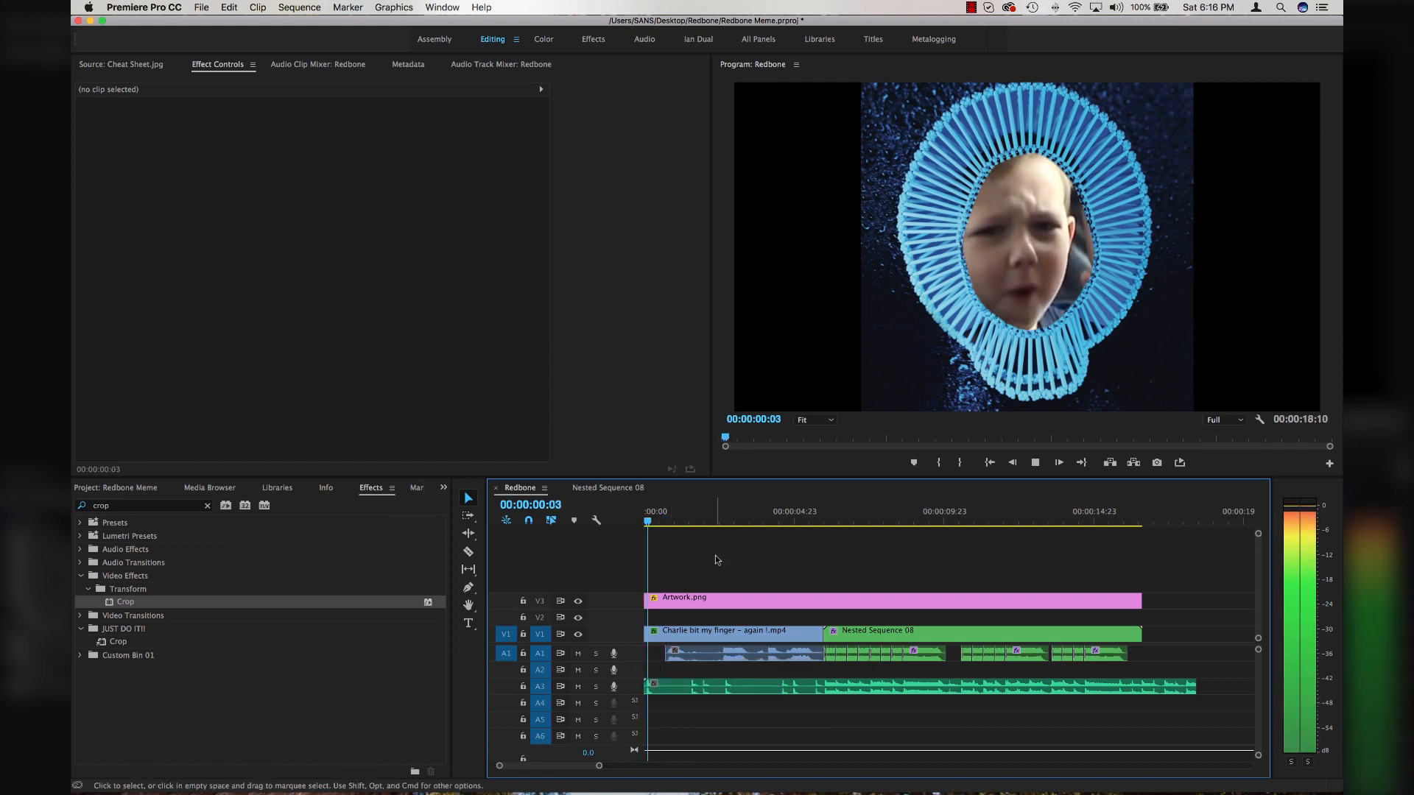
click(707, 521)
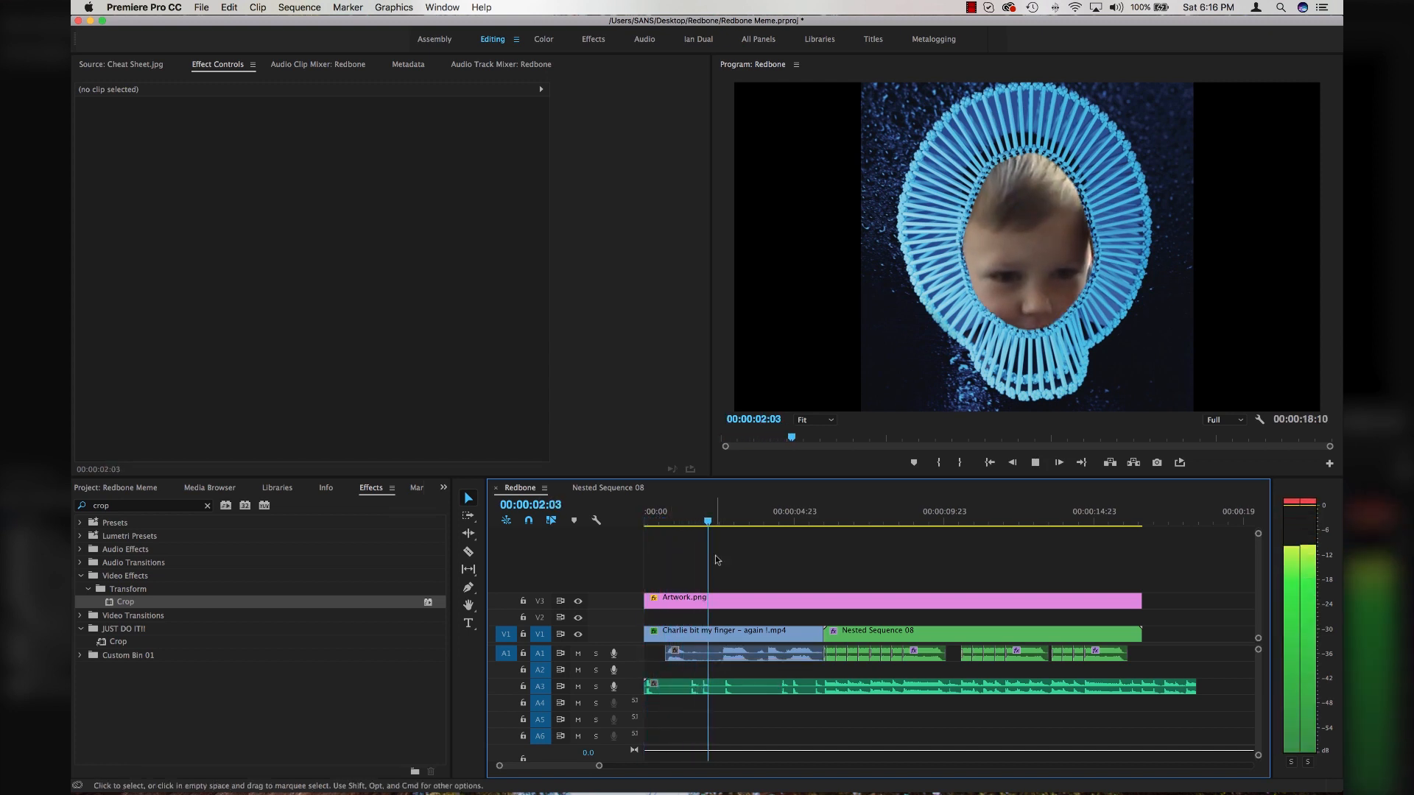